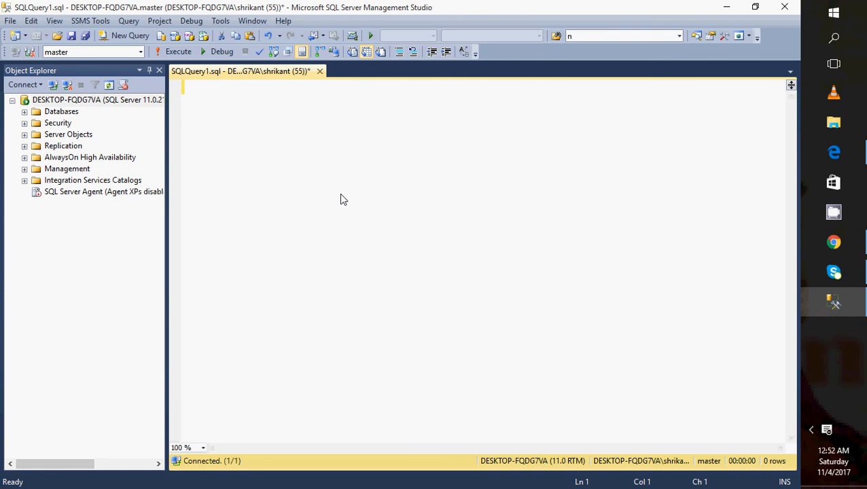
Write the heading line "How to duplicate Rows in table ?" in the empty query editor.
{"action": "type", "text": "How"}
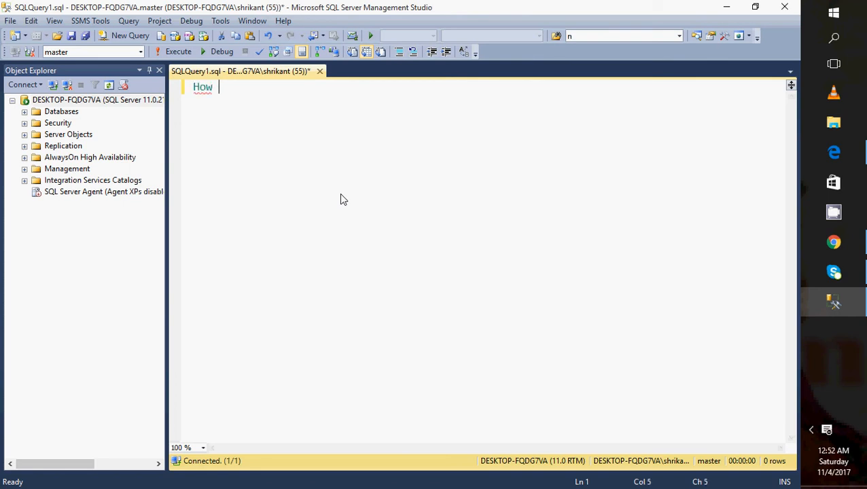
{"action": "type", "text": "to deuplic"}
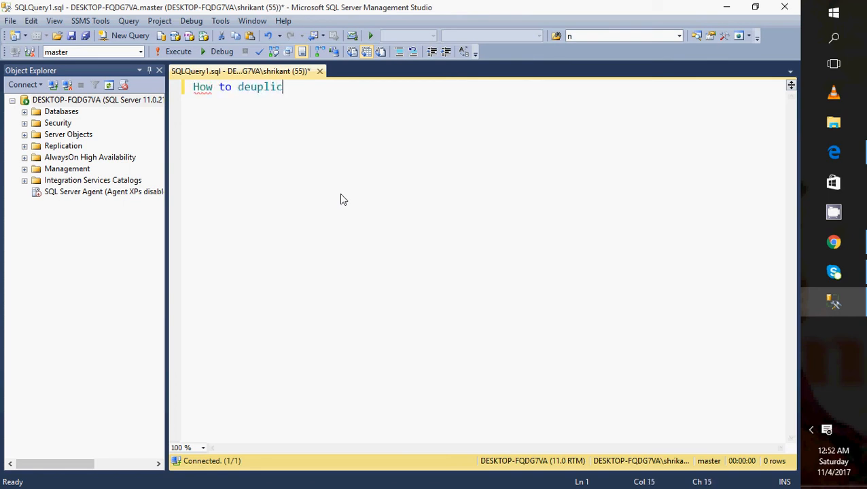
{"action": "type", "text": "ate Rp"}
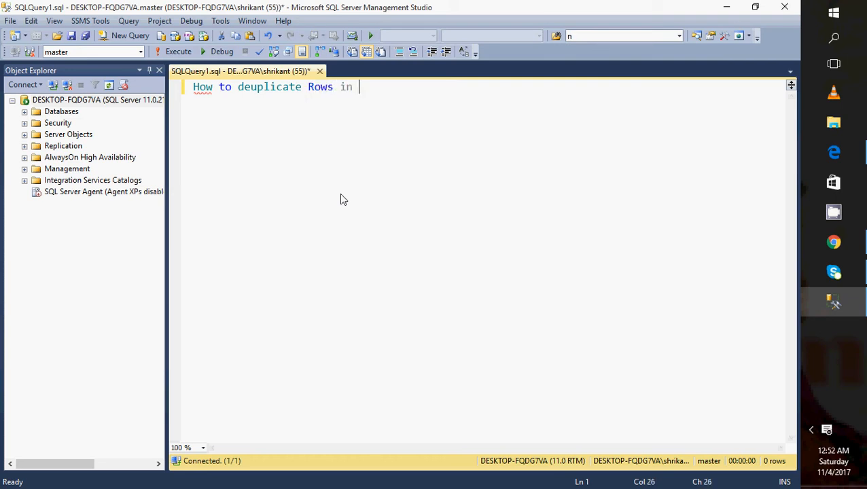
{"action": "type", "text": "tab;l"}
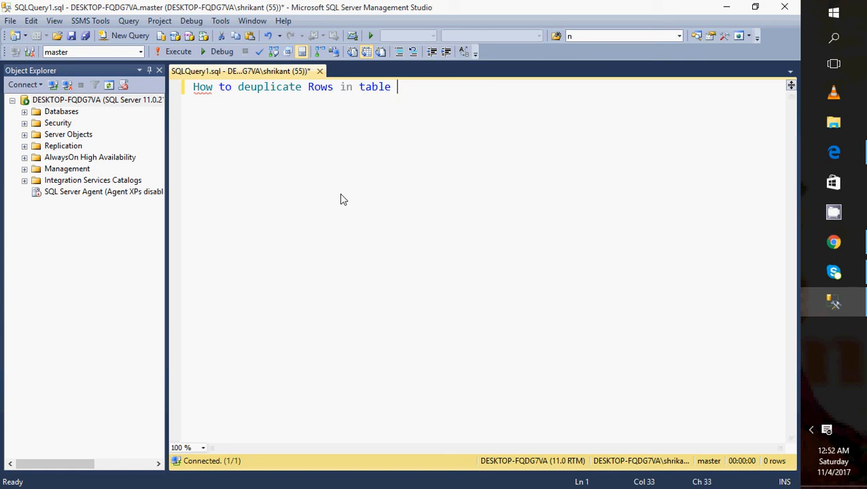
{"action": "type", "text": "?"}
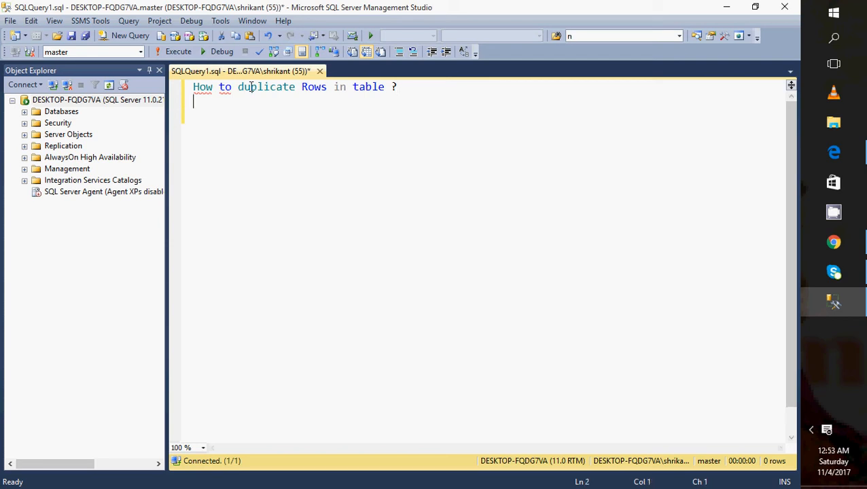
Add "Let" and the draft line "Employee (Id ,Name ,Address )", then select the word Employee.
{"action": "type", "text": "Ley"}
{"action": "type", "text": "Empl"}
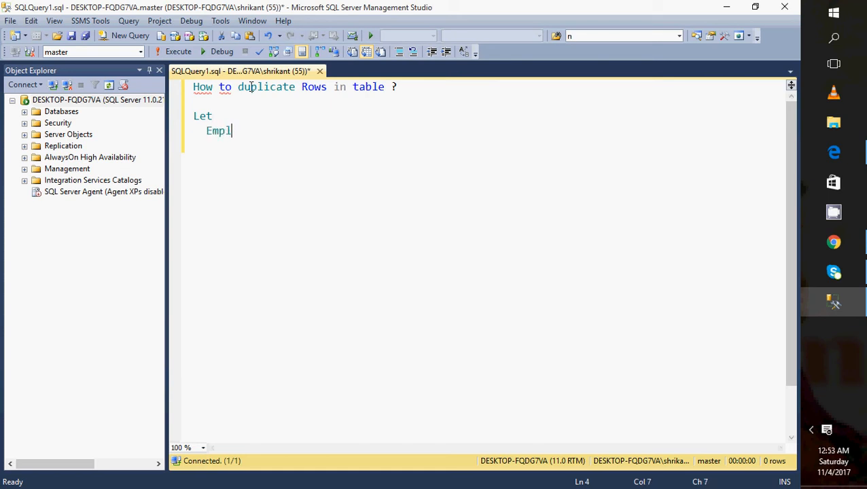
{"action": "type", "text": "oyee"}
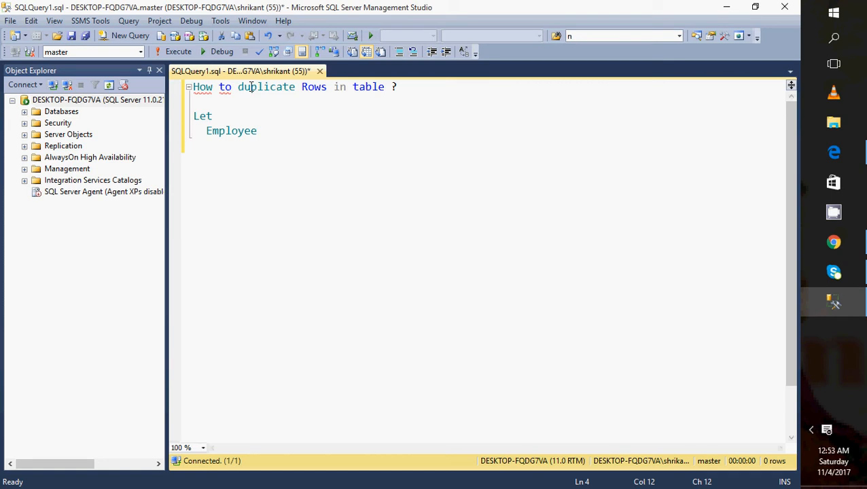
{"action": "type", "text": "()"}
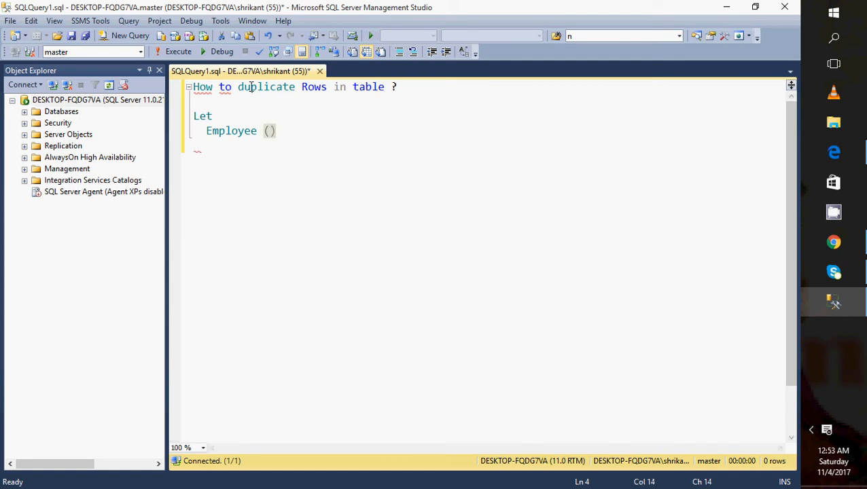
{"action": "type", "text": "Id"}
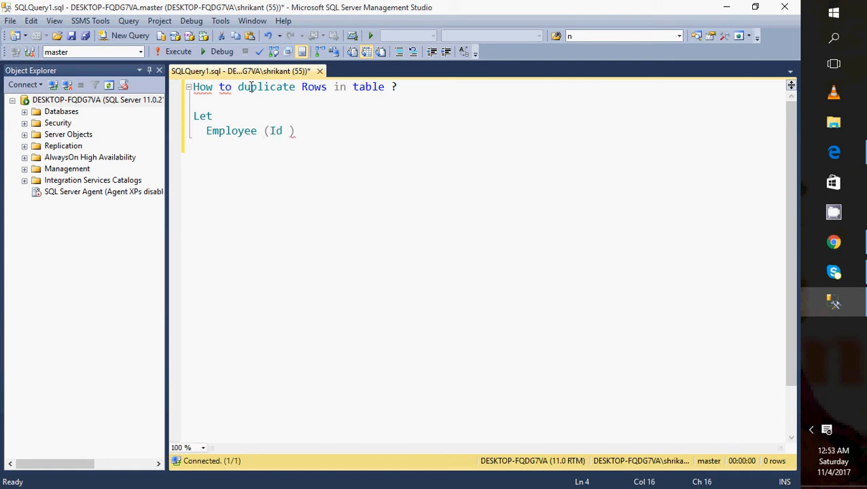
{"action": "type", "text": ",Name ,"}
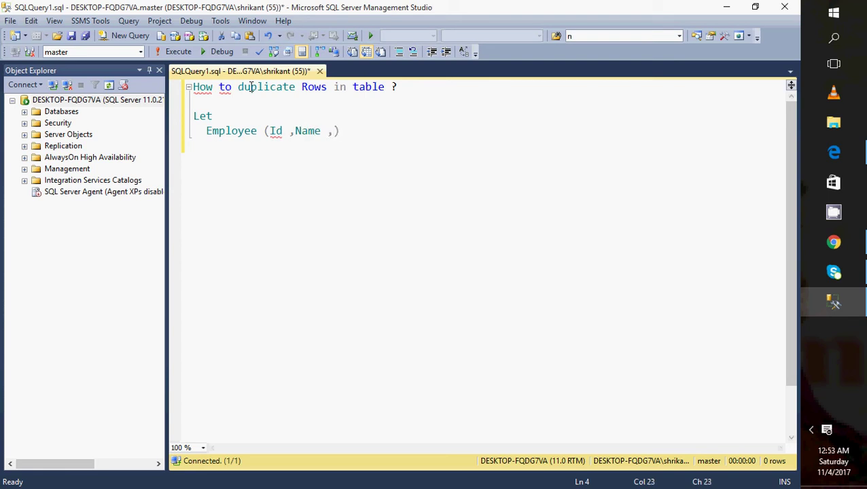
{"action": "type", "text": "Addres"}
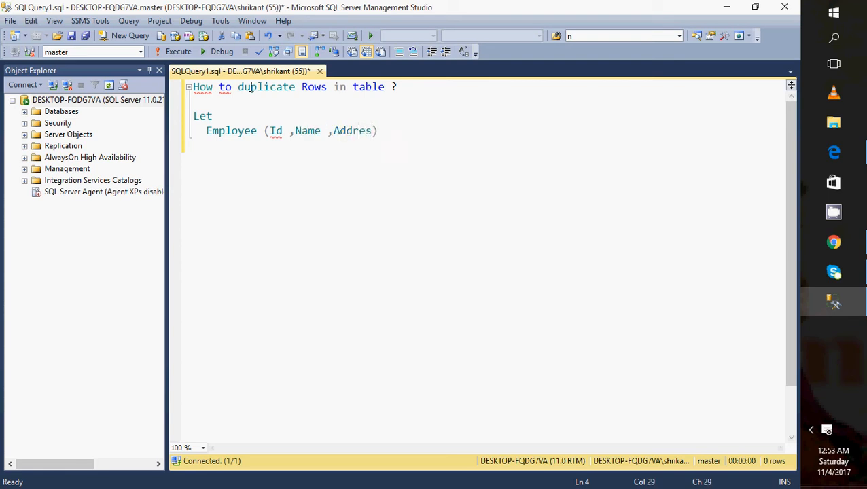
{"action": "type", "text": "s"}
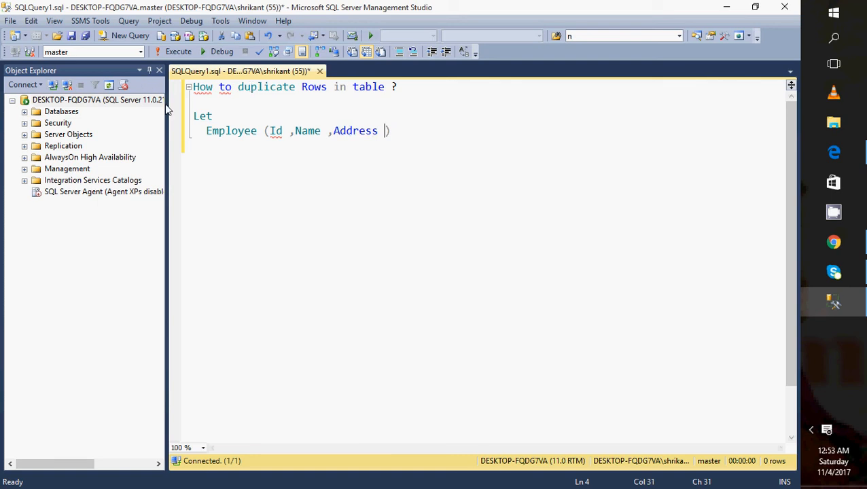
{"action": "double_click", "coordinate": [232, 130]}
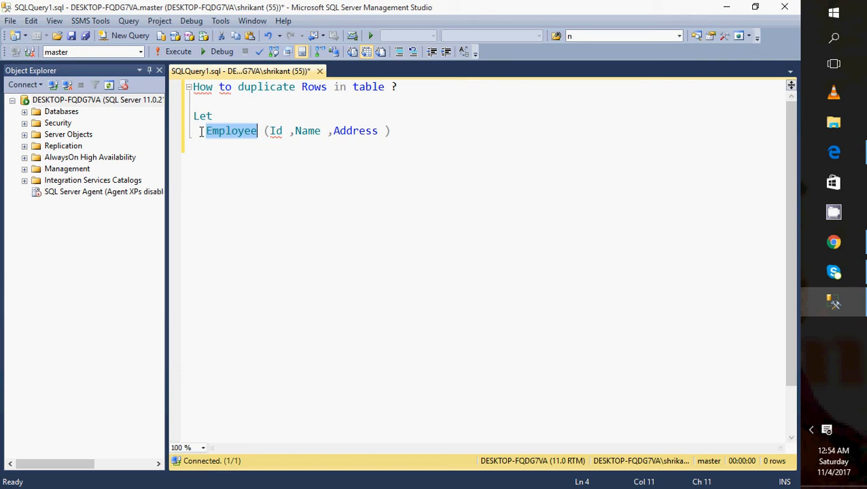
Turn the draft into create table Employee_demo (Id int, Name varchar(100), Address varchar(100)) and execute it.
{"action": "type", "text": "Create"}
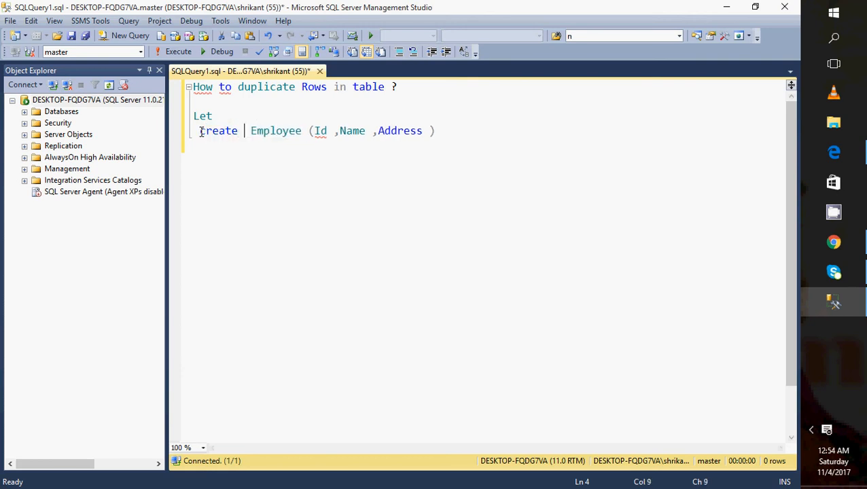
{"action": "type", "text": "table"}
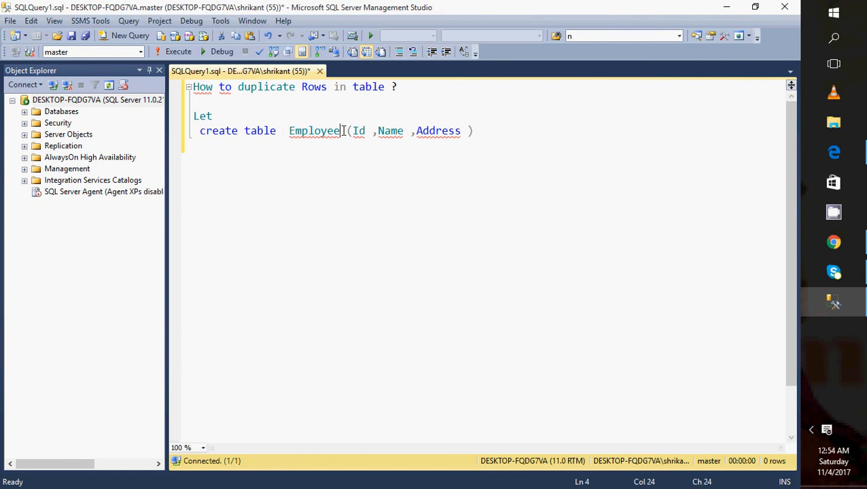
{"action": "type", "text": "demo"}
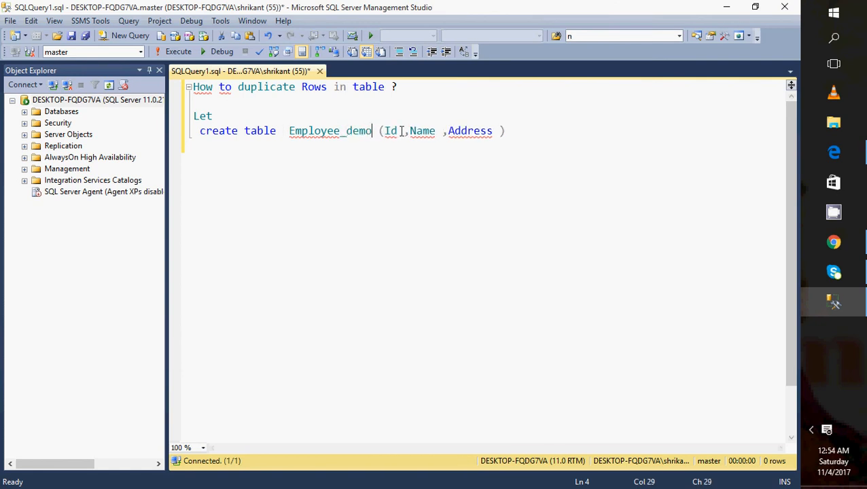
{"action": "type", "text": "int"}
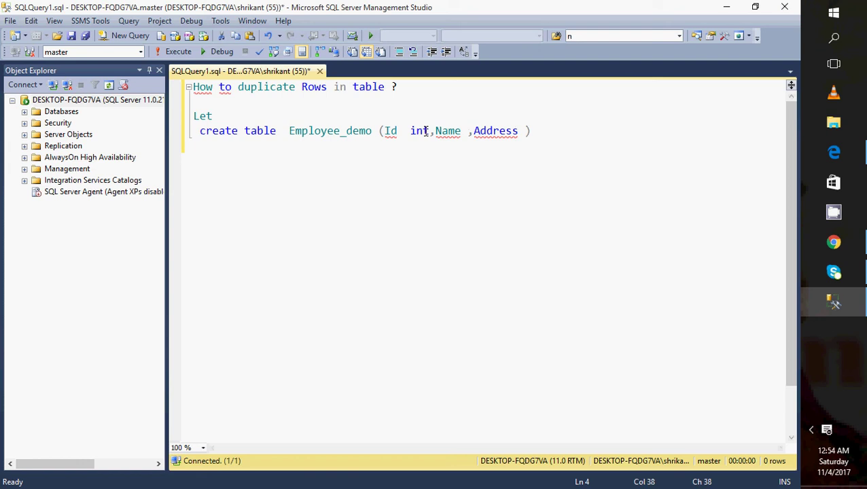
{"action": "type", "text": "varc"}
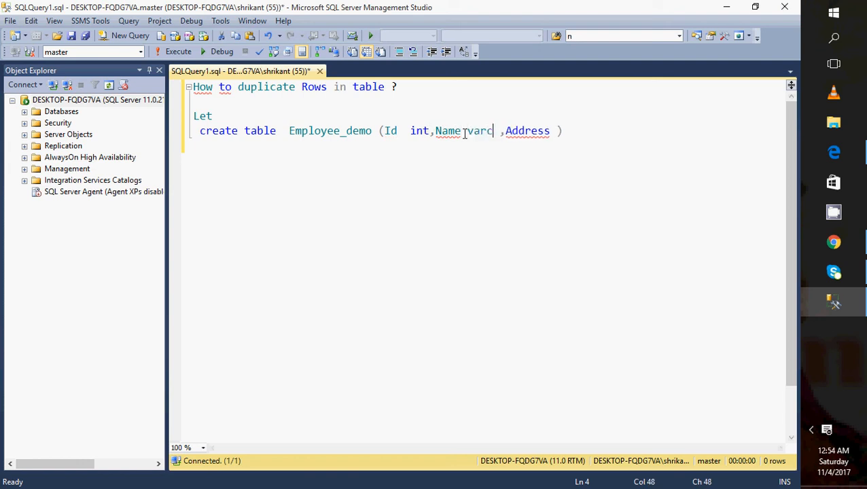
{"action": "type", "text": "(!0"}
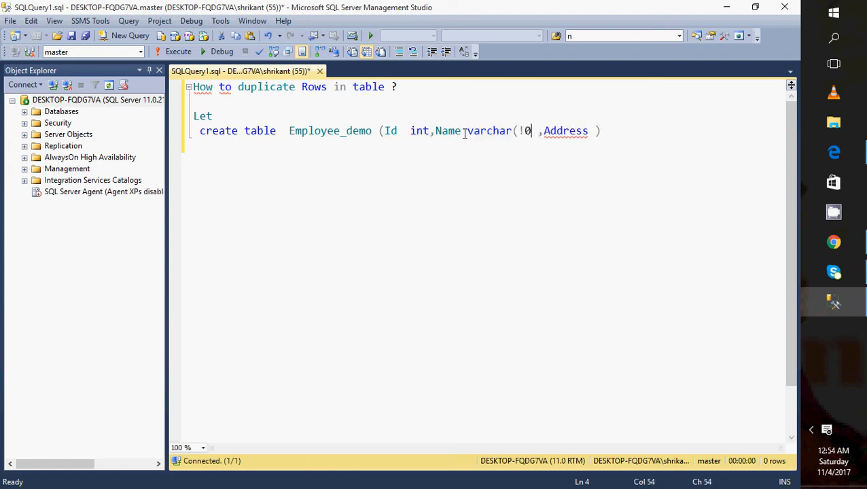
{"action": "type", "text": "100)"}
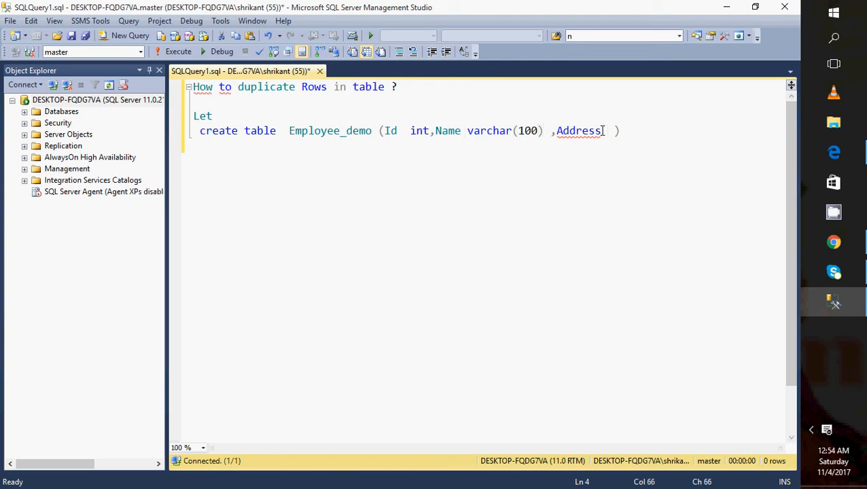
{"action": "type", "text": "varchar(100"}
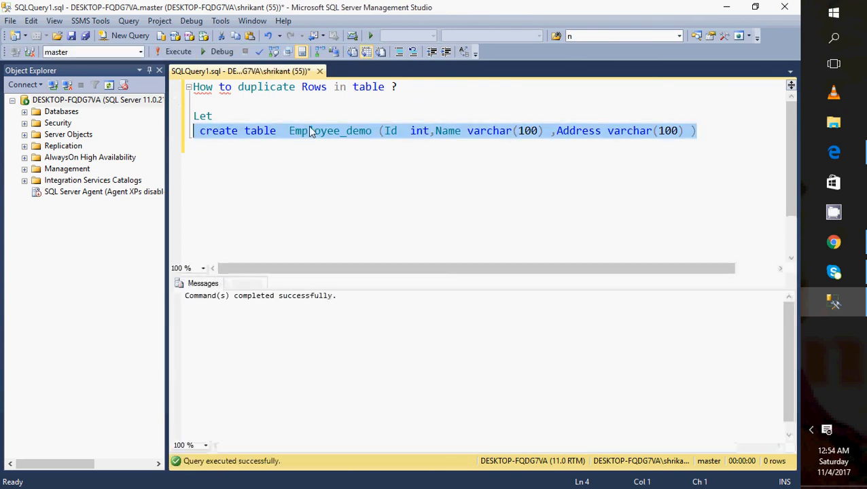
{"action": "left_click", "coordinate": [326, 130]}
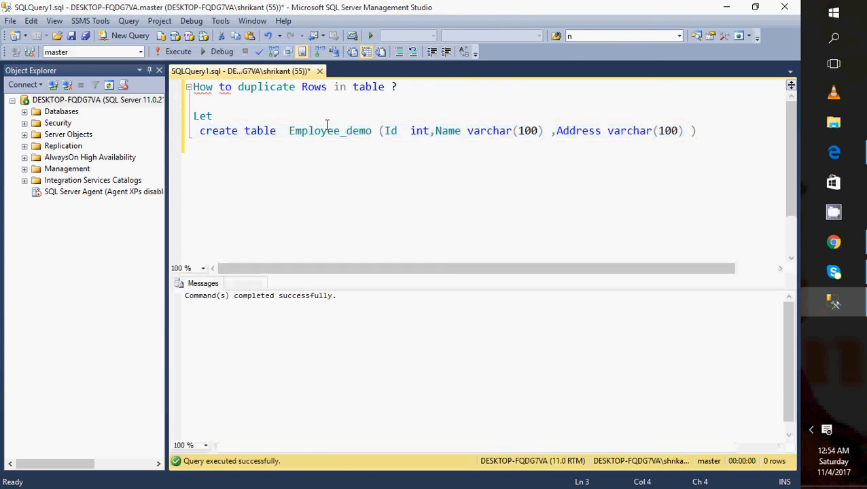
{"action": "double_click", "coordinate": [329, 130]}
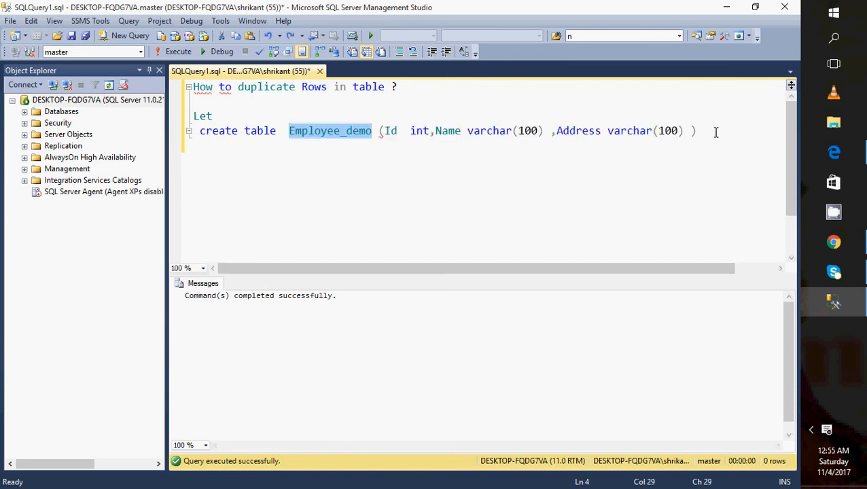
{"action": "mouse_move", "coordinate": [431, 131]}
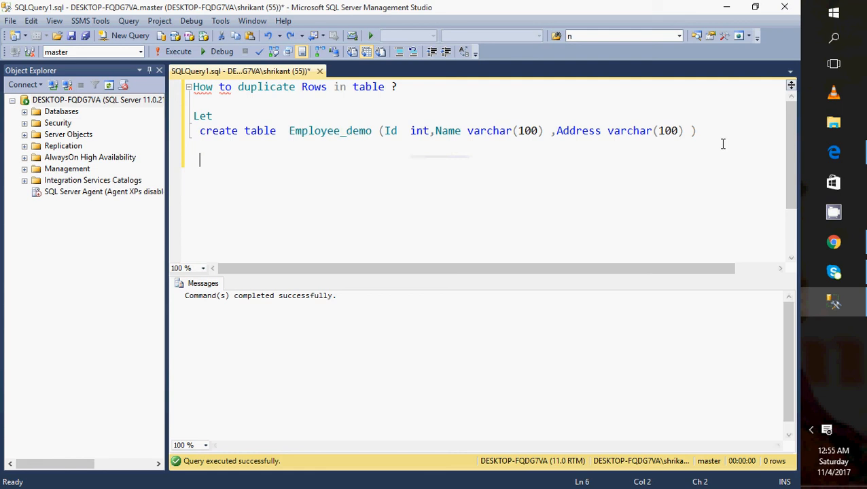
Write insert into Employee_demo select 1, 'Shrikant', 'India'.
{"action": "type", "text": "insert i"}
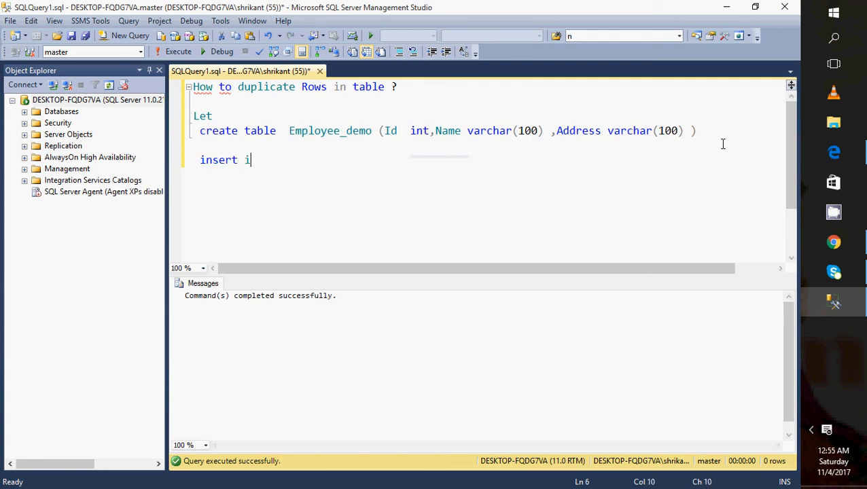
{"action": "type", "text": "nto Employee_demo"}
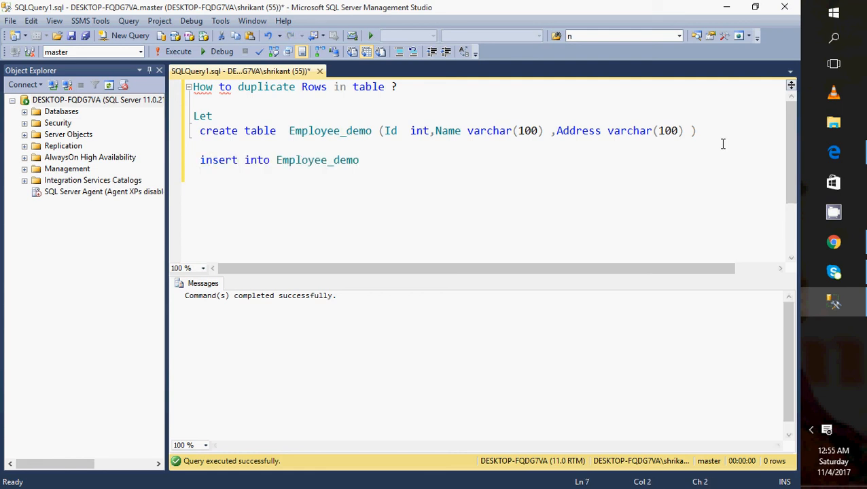
{"action": "type", "text": "select"}
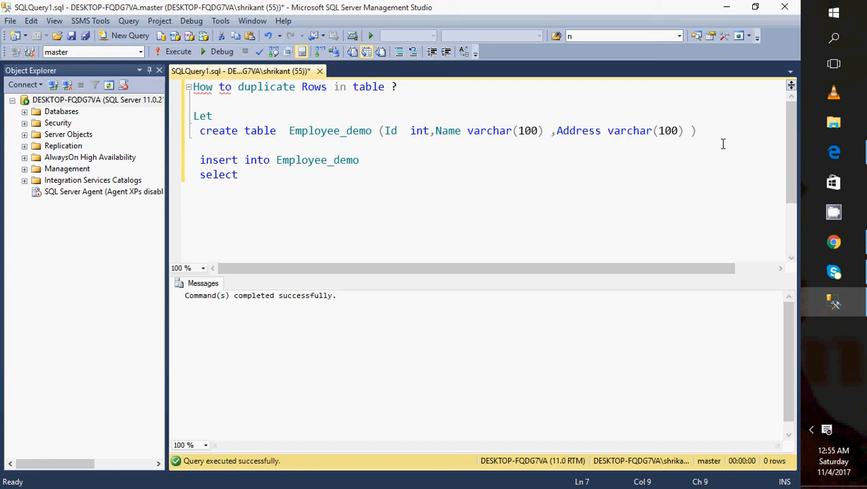
{"action": "type", "text": "1,,"}
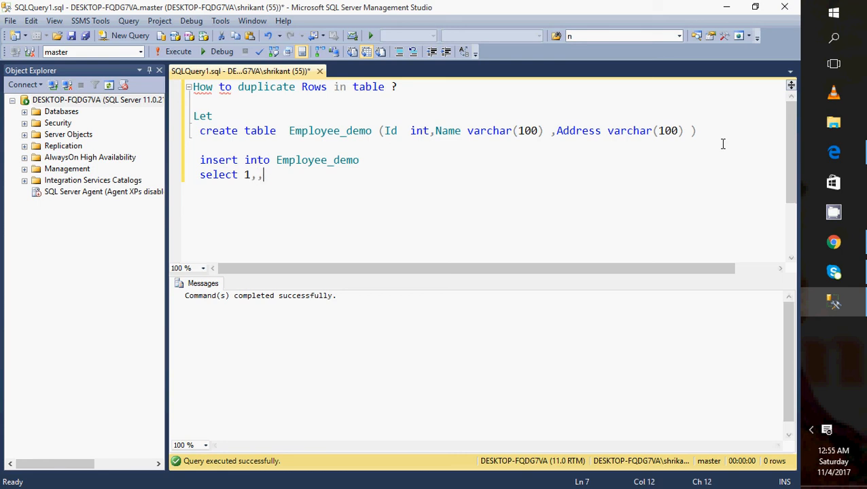
{"action": "type", "text": "''"}
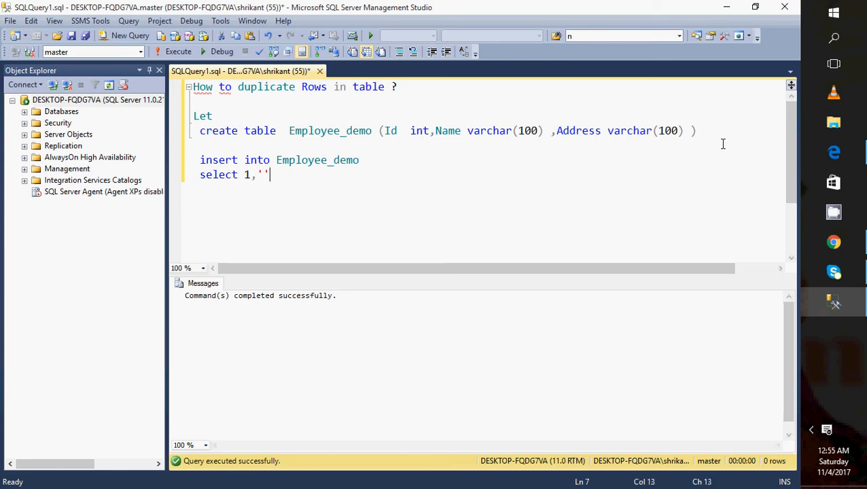
{"action": "type", "text": "Shrikant"}
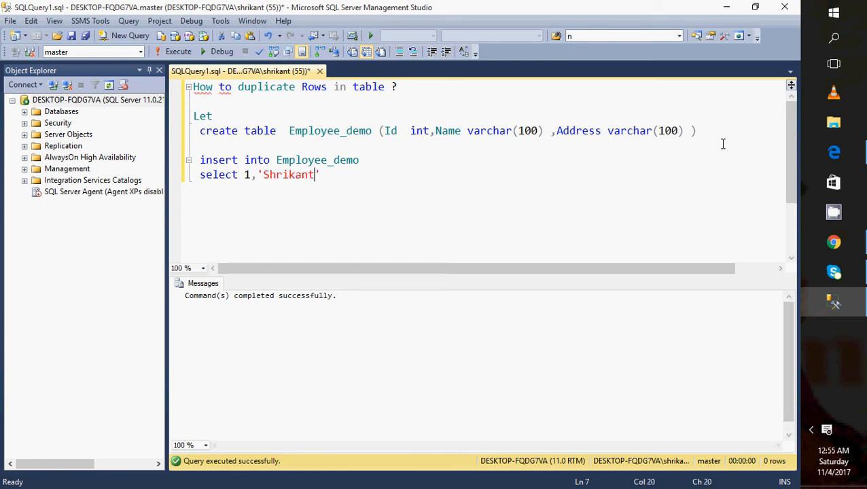
{"action": "type", "text": "',;;"}
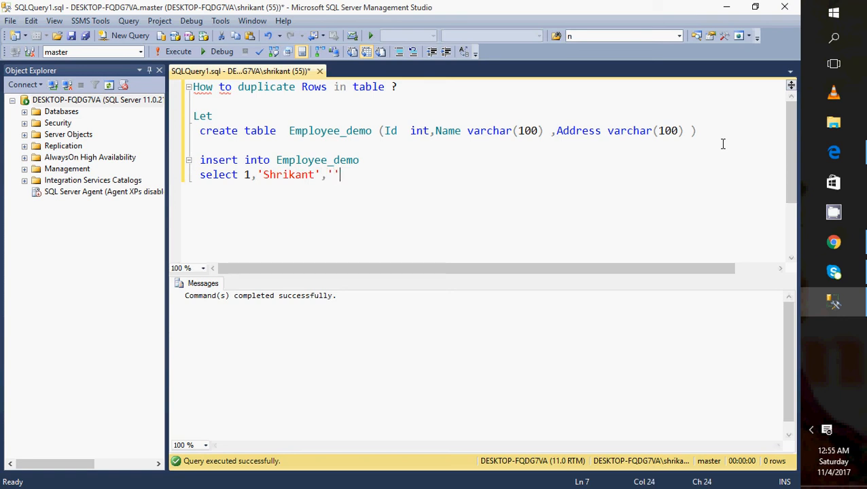
{"action": "type", "text": "India"}
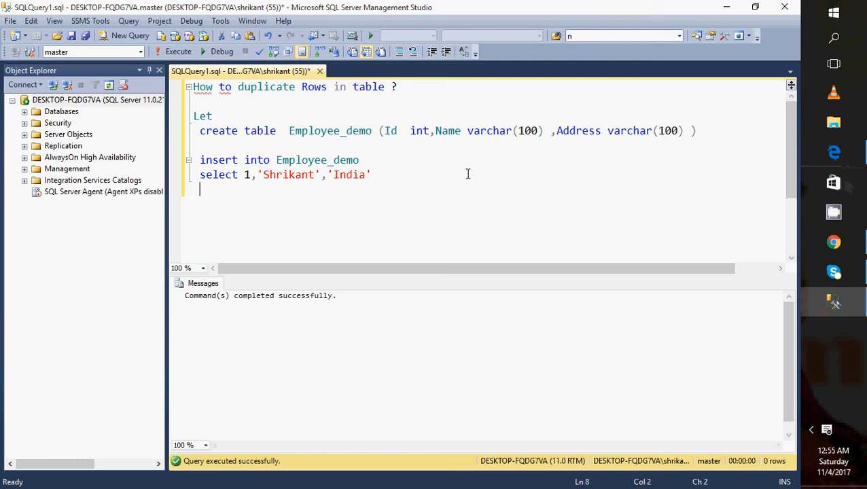
Add go 1000 and execute the insert batch to create 1000 duplicate rows.
{"action": "type", "text": "go 1000"}
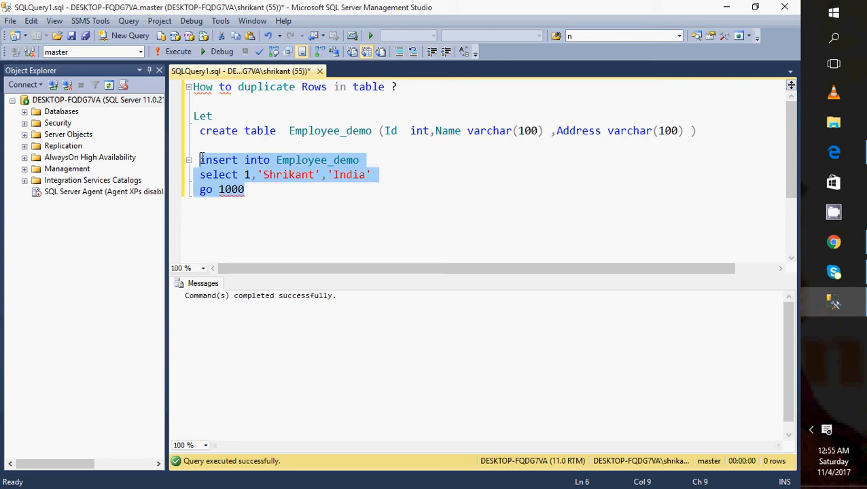
{"action": "left_click", "coordinate": [178, 52]}
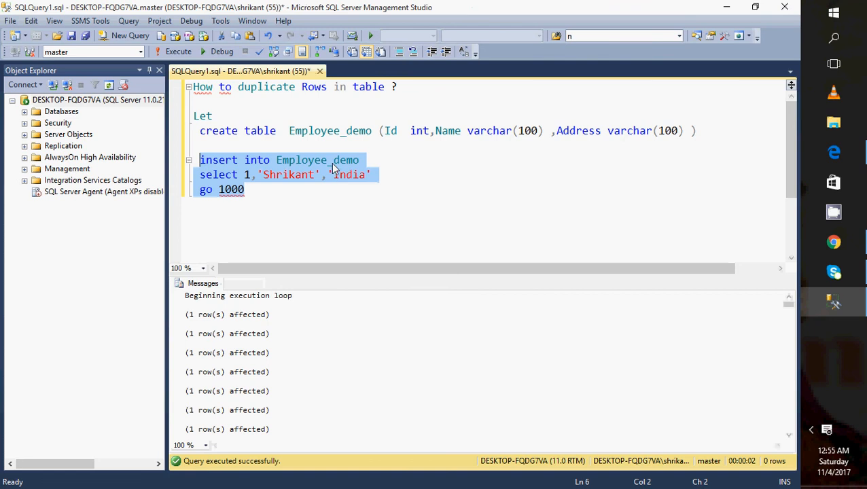
{"action": "left_click", "coordinate": [283, 212]}
{"action": "type", "text": "select * f"}
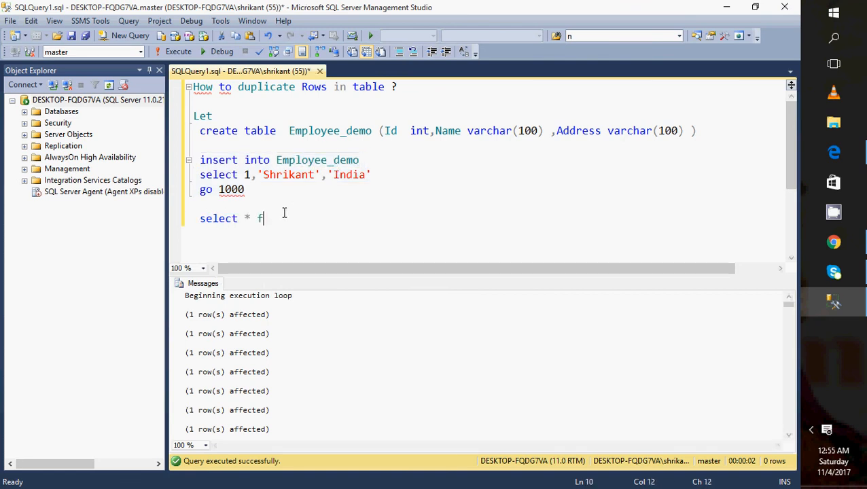
Run select * from Employee_demo, returning the 1000 identical Shrikant, India rows.
{"action": "type", "text": "rom Employee_demo"}
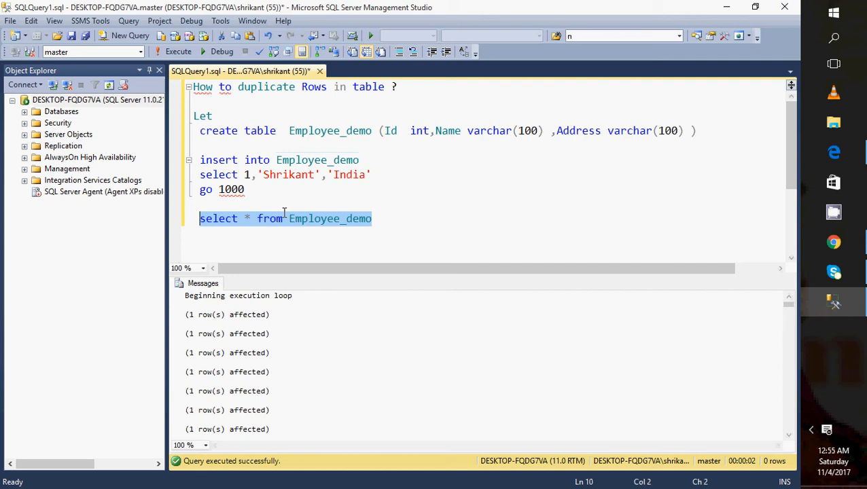
{"action": "left_click", "coordinate": [172, 51]}
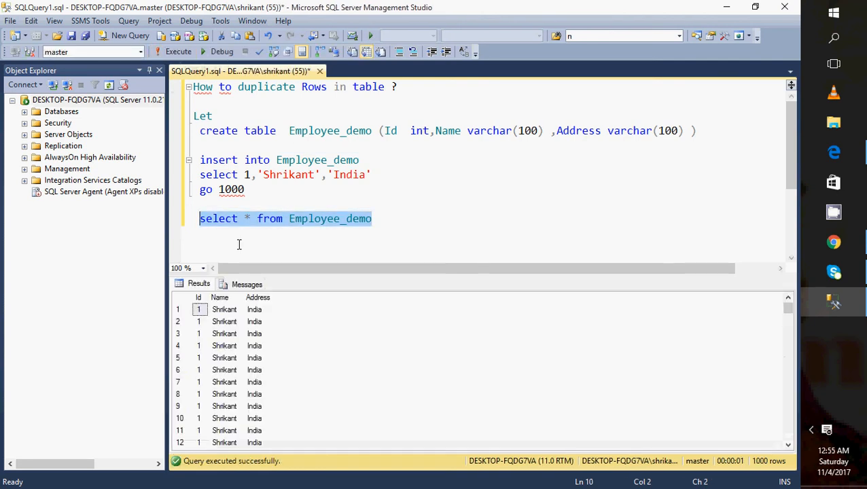
{"action": "mouse_move", "coordinate": [763, 465]}
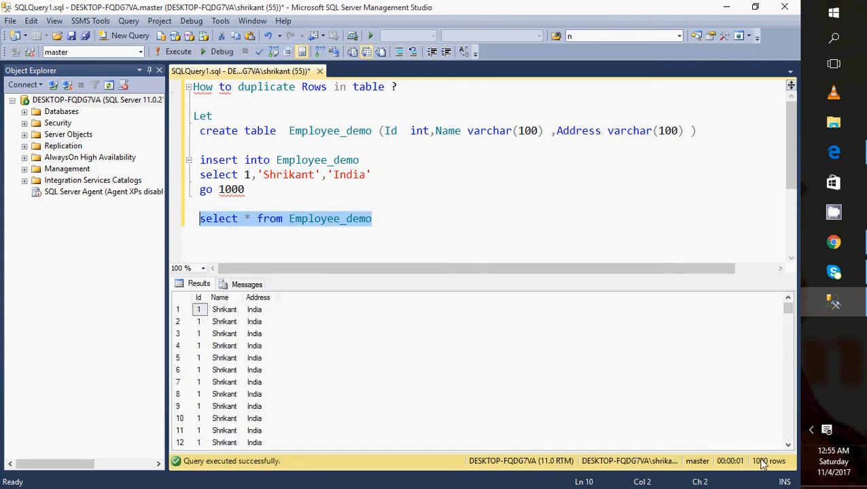
{"action": "left_click", "coordinate": [382, 217]}
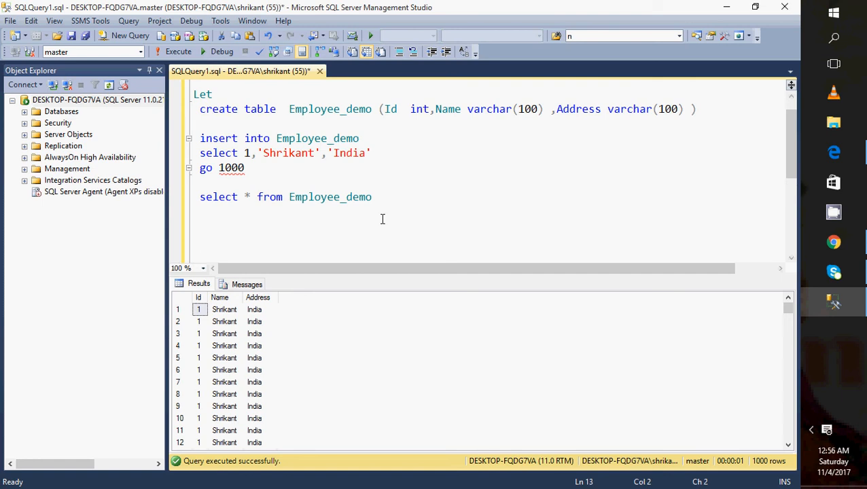
Draft ;with cte as ( select * from Employee_demo ) as the CTE skeleton.
{"action": "type", "text": ";"}
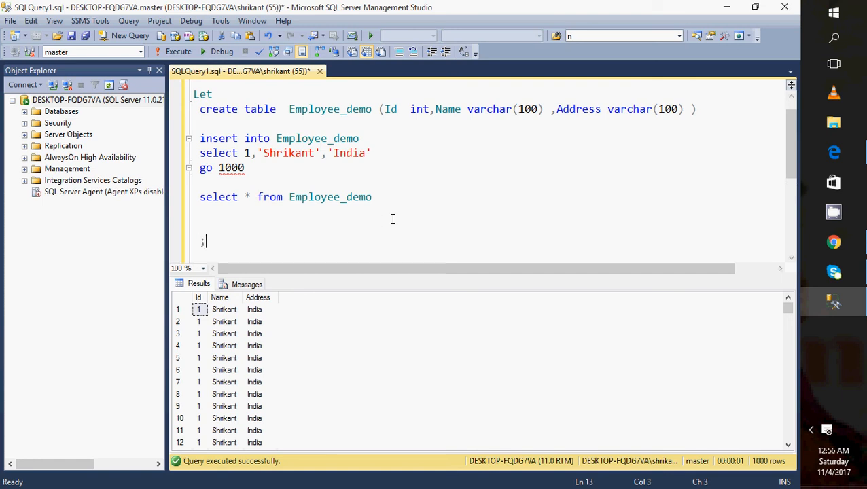
{"action": "type", "text": "with cte as ("}
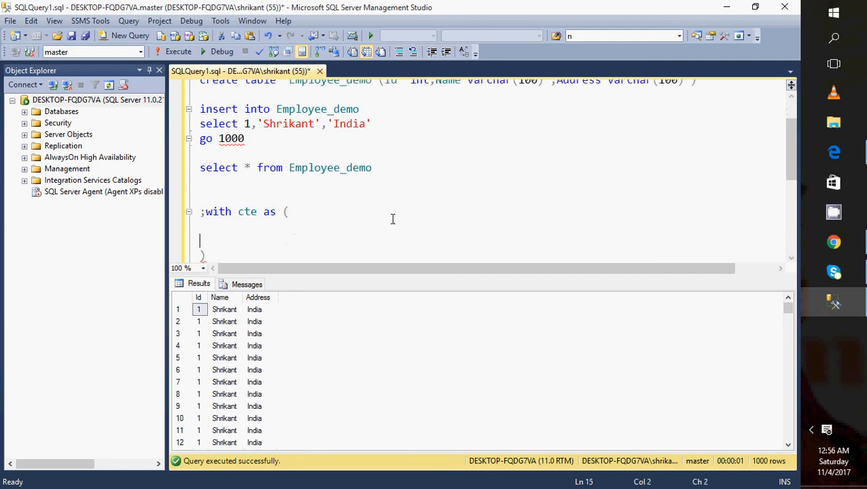
{"action": "type", "text": "select * f"}
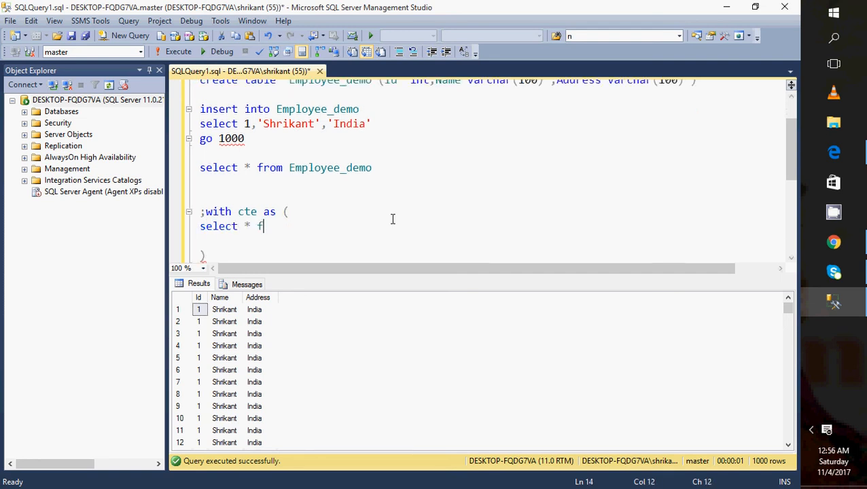
{"action": "type", "text": "rom"}
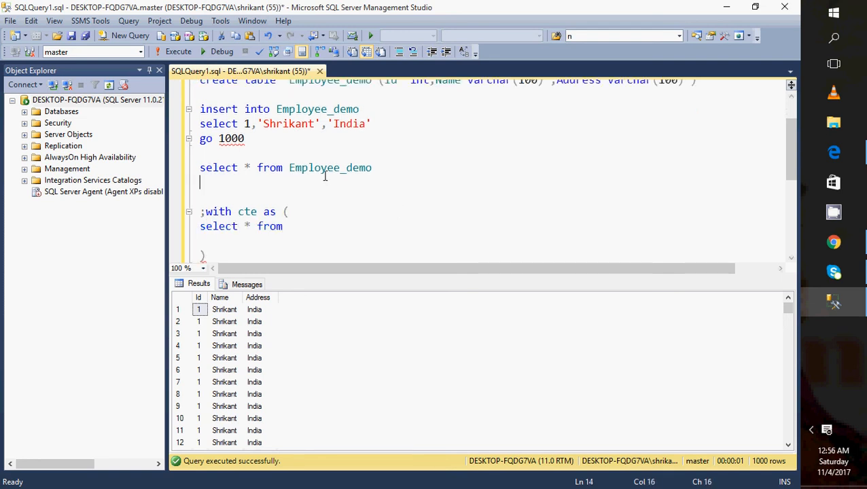
{"action": "double_click", "coordinate": [329, 168]}
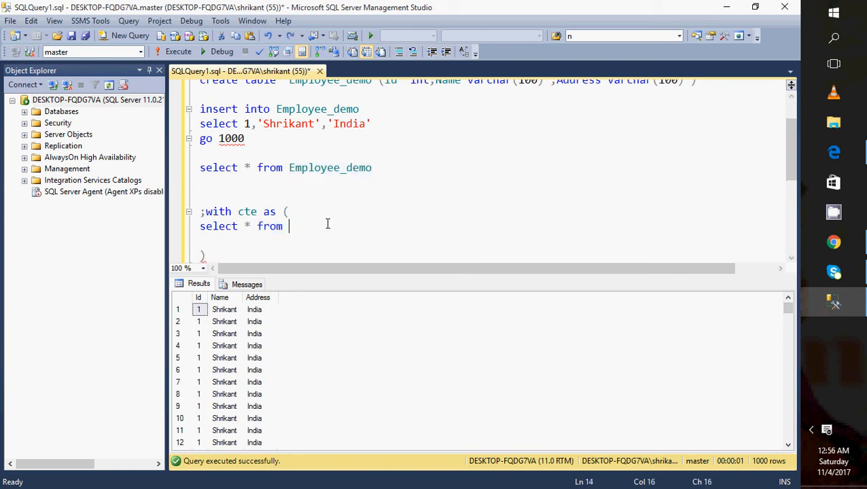
{"action": "type", "text": "Employee_demo"}
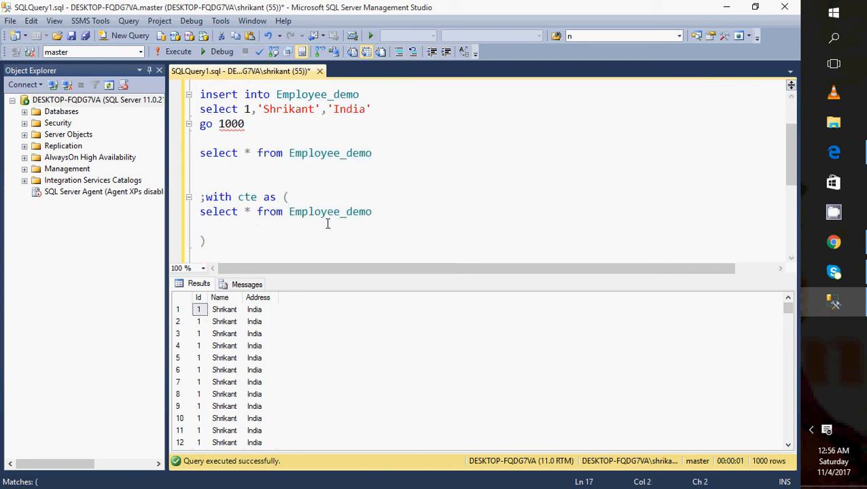
{"action": "double_click", "coordinate": [247, 195]}
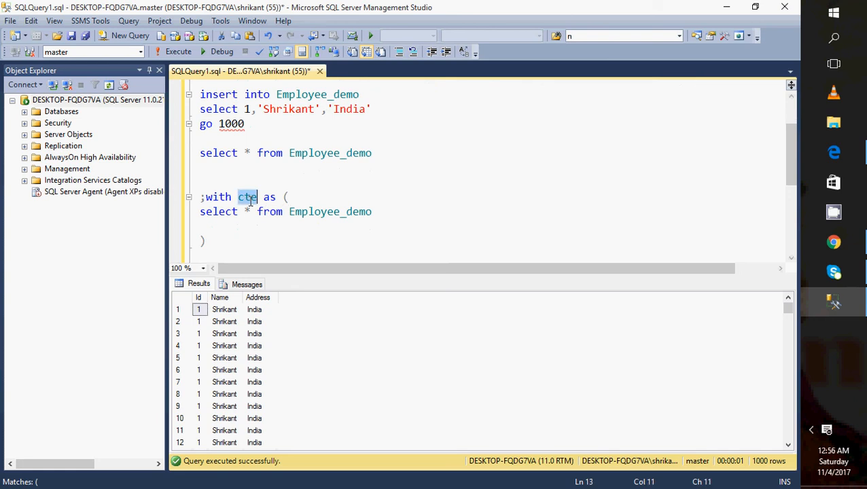
{"action": "double_click", "coordinate": [330, 212]}
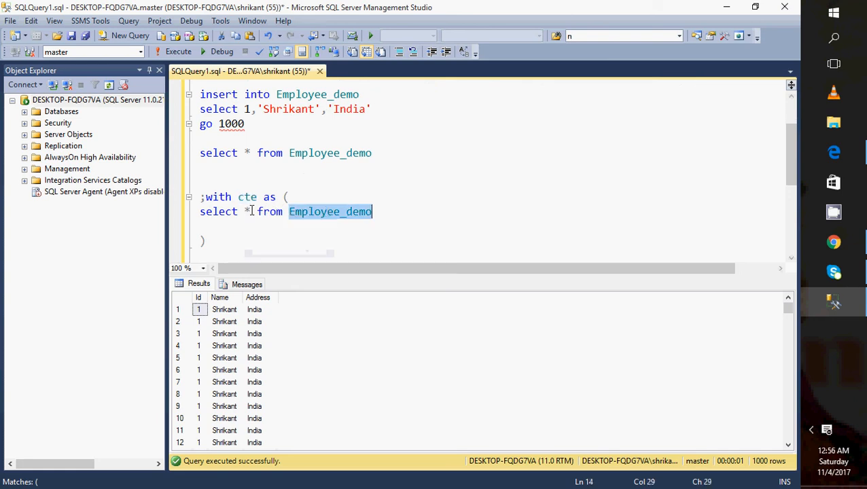
Add Row_number() over (order by Id) to the CTE's select list.
{"action": "type", "text": ","}
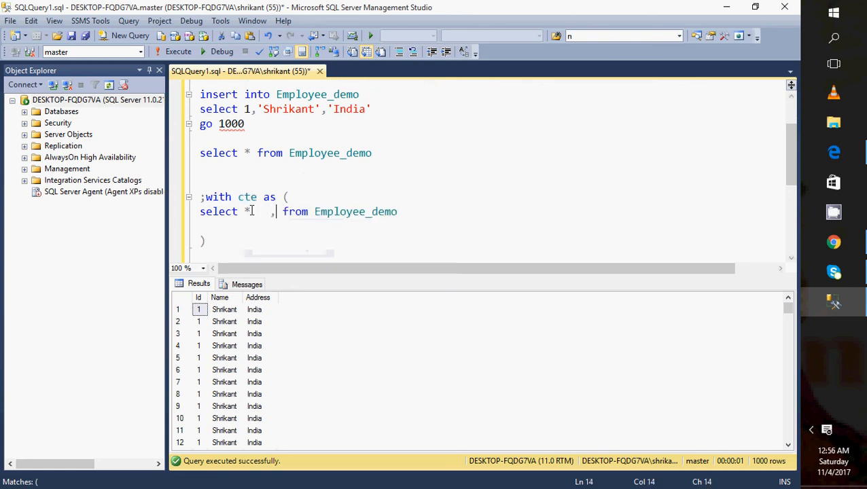
{"action": "type", "text": "("}
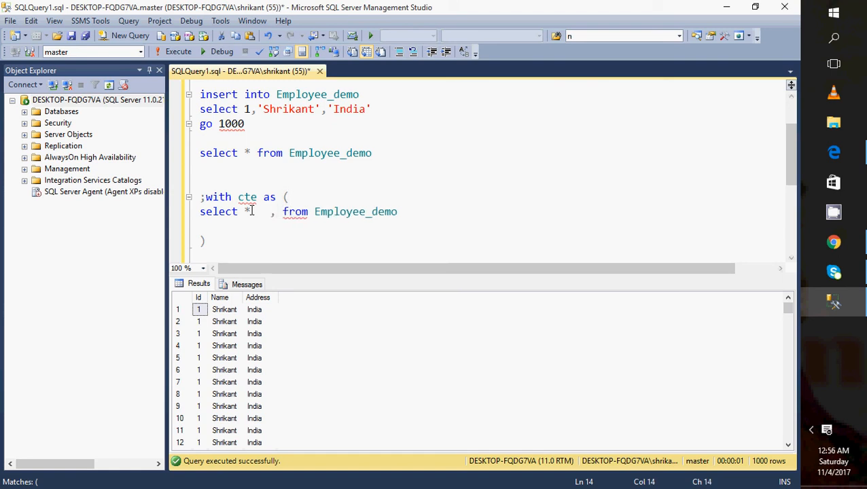
{"action": "type", "text": "Row"}
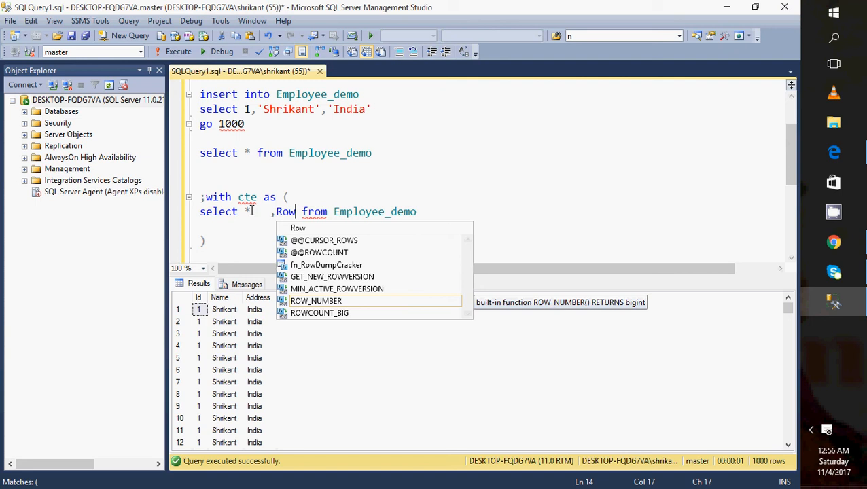
{"action": "type", "text": "_na"}
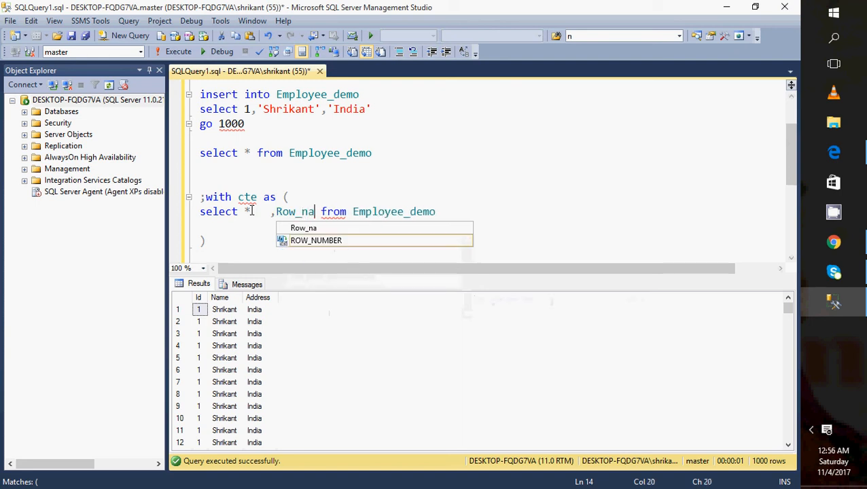
{"action": "type", "text": "umber("}
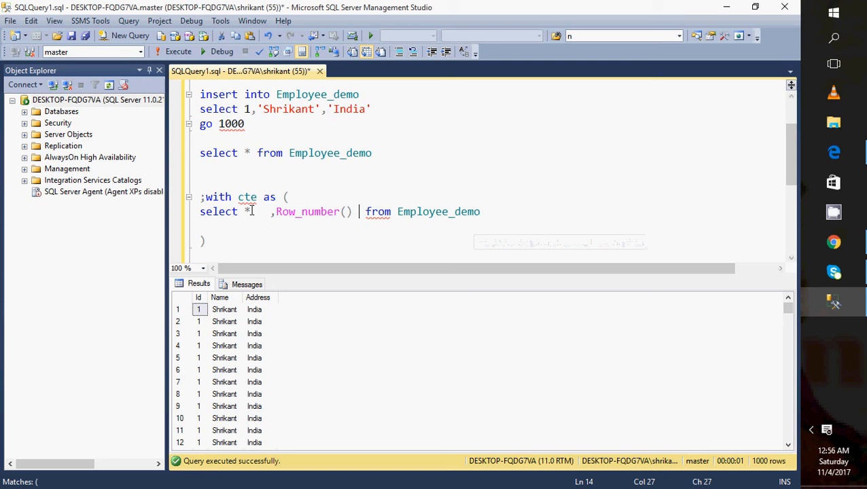
{"action": "type", "text": "over"}
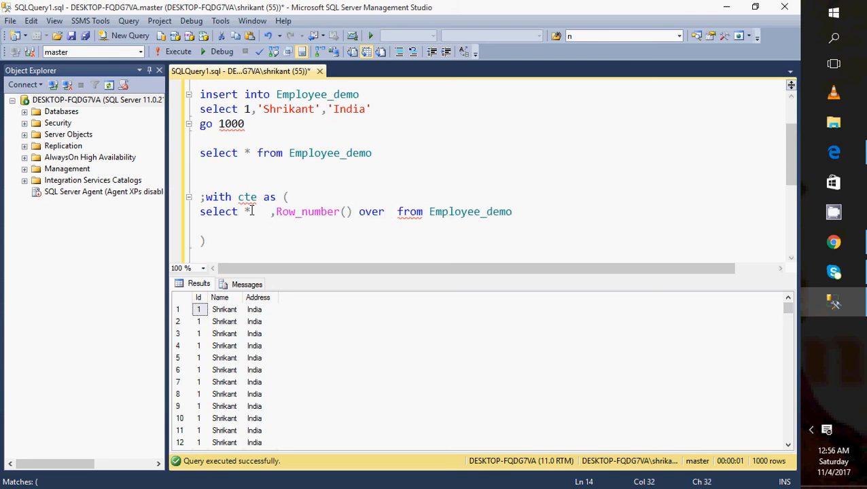
{"action": "type", "text": "()"}
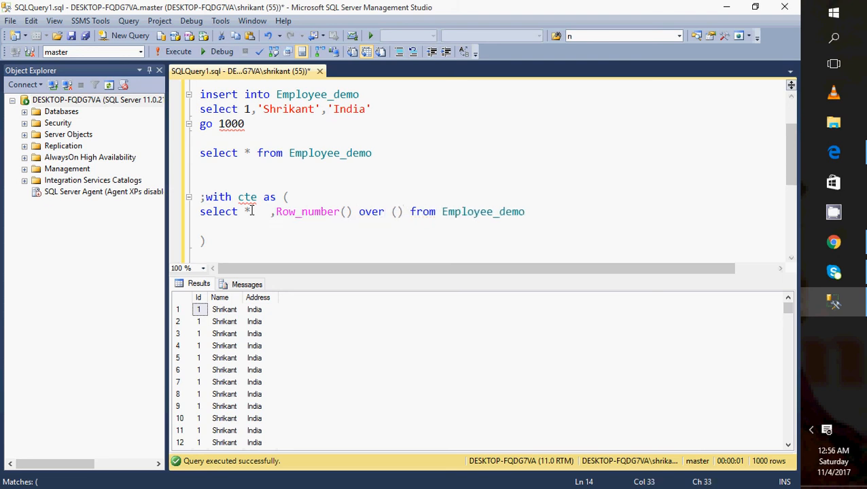
{"action": "type", "text": "orf"}
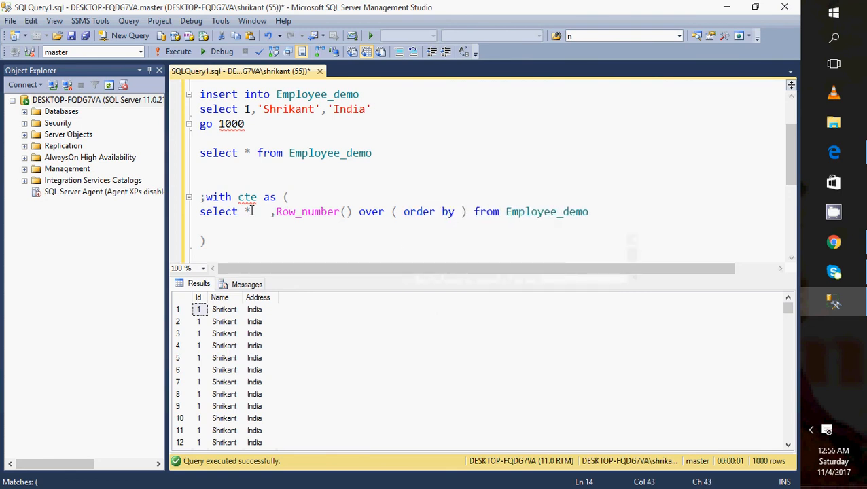
{"action": "type", "text": "Id"}
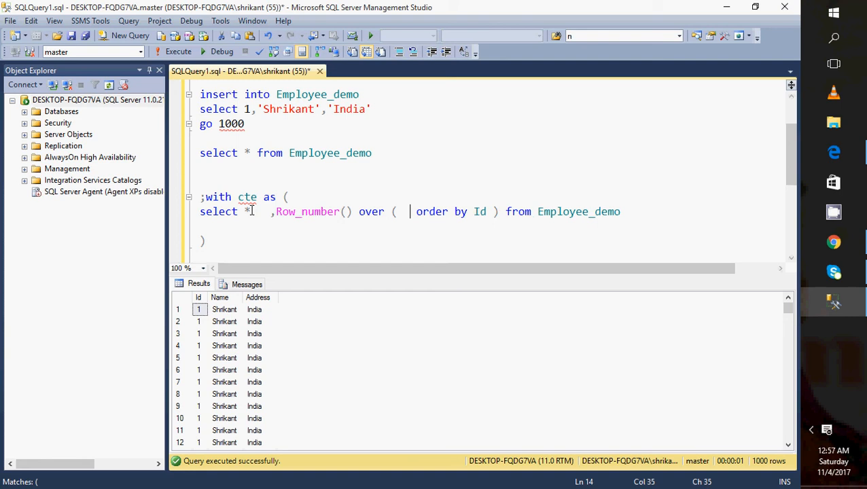
Extend the window to Partition by Id, order by Id inside the over clause.
{"action": "type", "text": "Pa"}
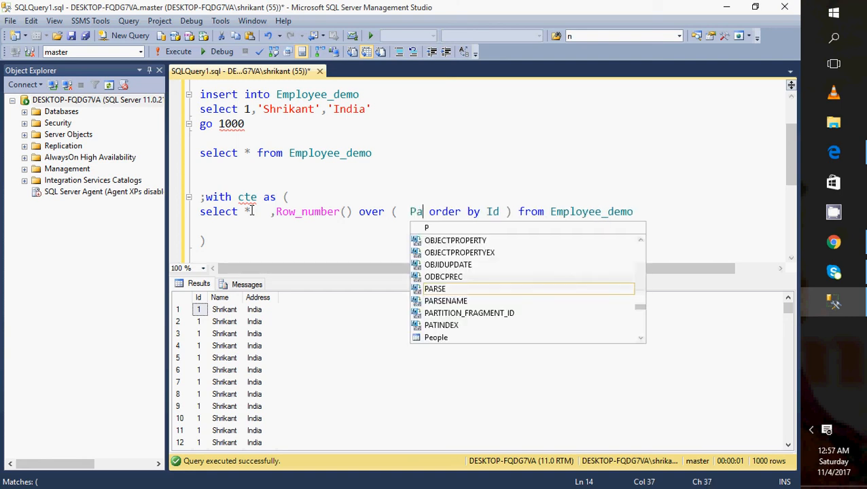
{"action": "type", "text": "rtio"}
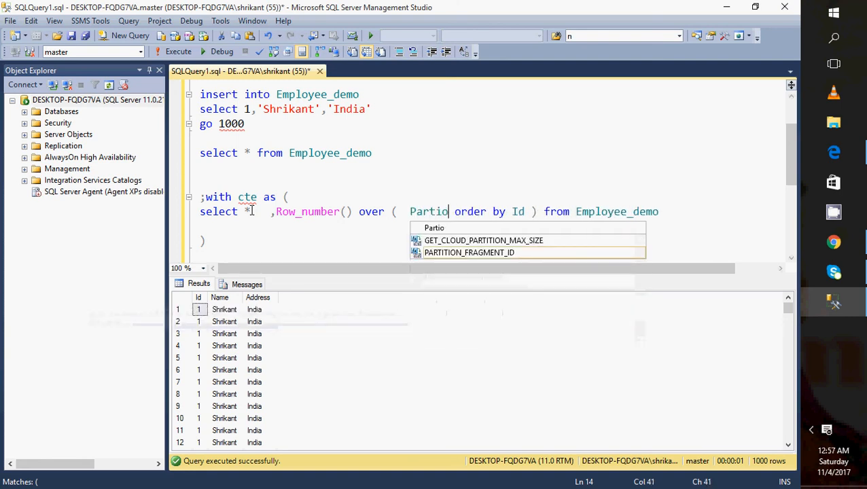
{"action": "type", "text": "n"}
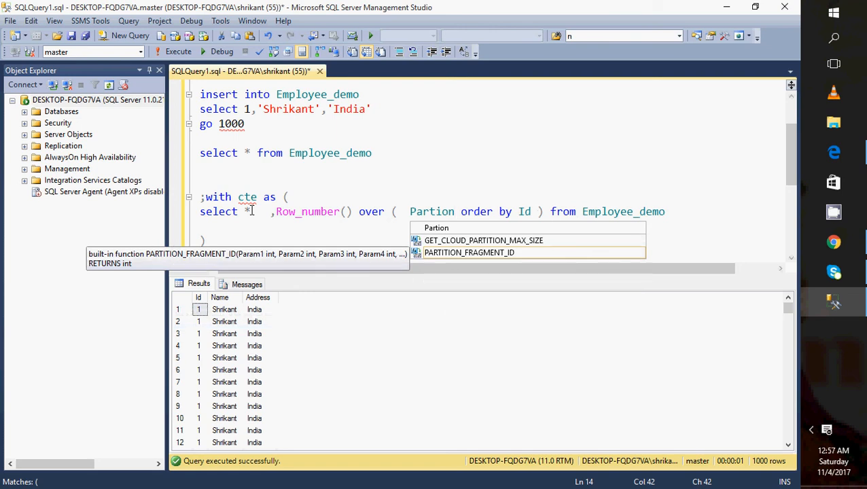
{"action": "key", "text": "BackSpace"}
{"action": "type", "text": "tion by "}
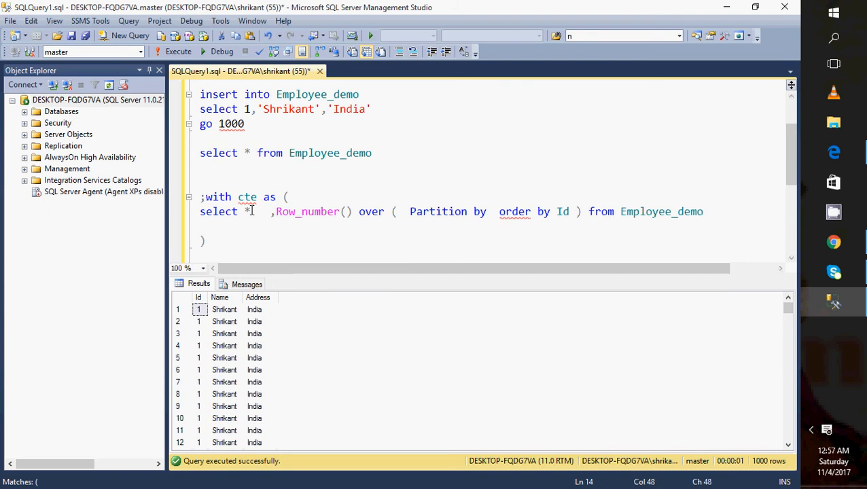
{"action": "type", "text": "Id"}
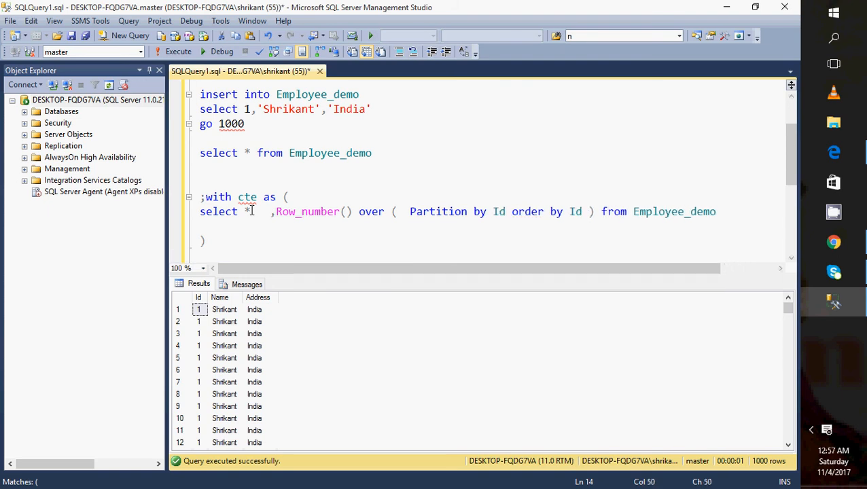
{"action": "type", "text": ","}
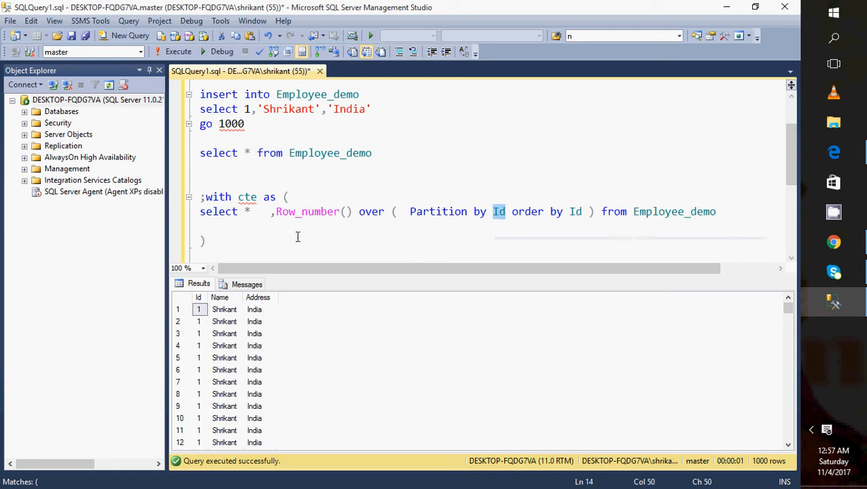
{"action": "double_click", "coordinate": [248, 196]}
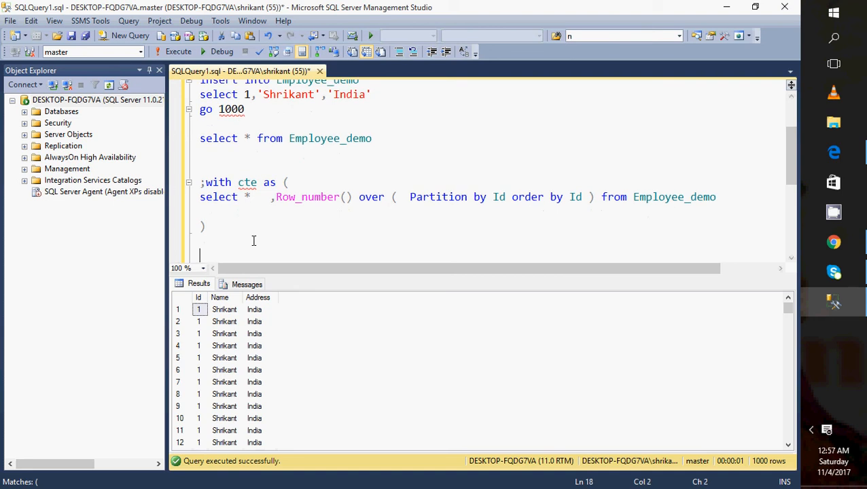
Alias the row number as Rn and add select * from cte below the CTE.
{"action": "type", "text": "select * from"}
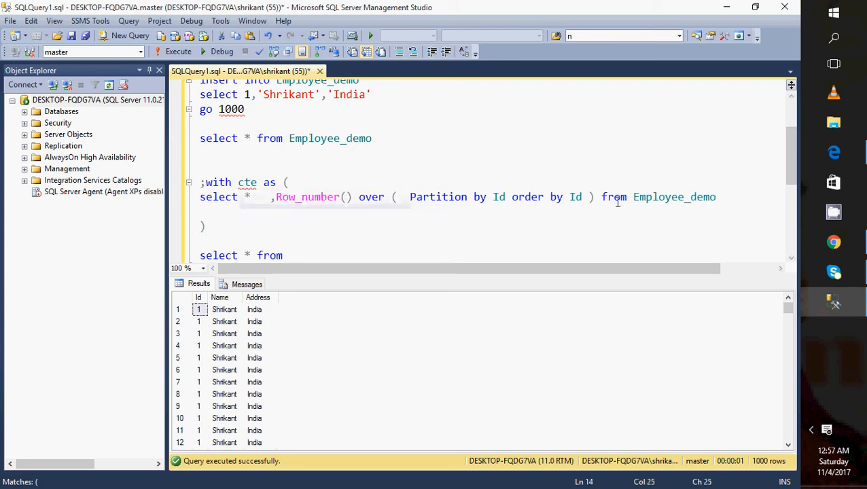
{"action": "type", "text": "R"}
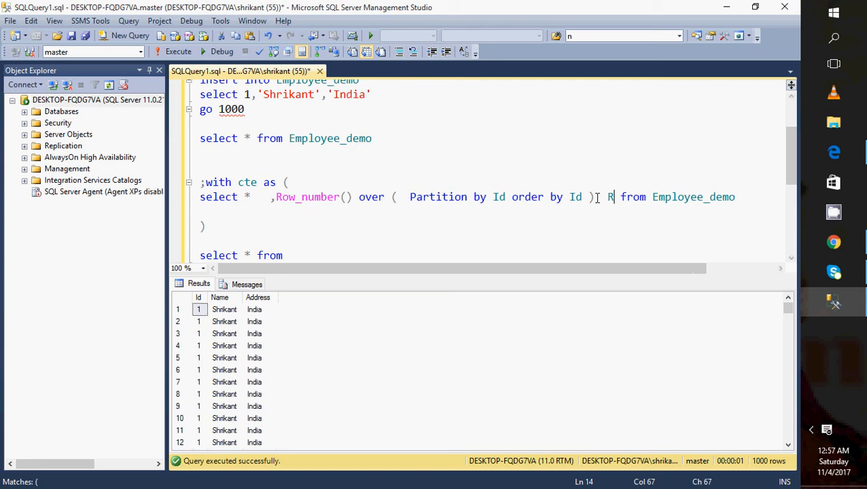
{"action": "type", "text": "n"}
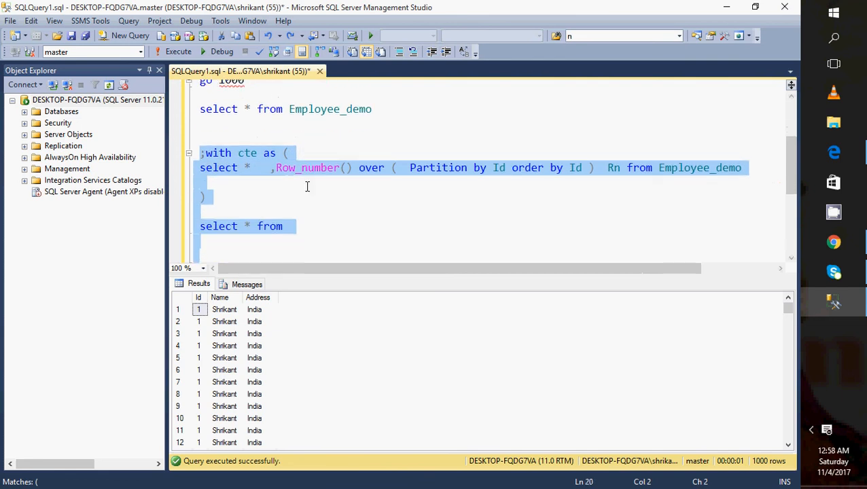
{"action": "type", "text": "cte"}
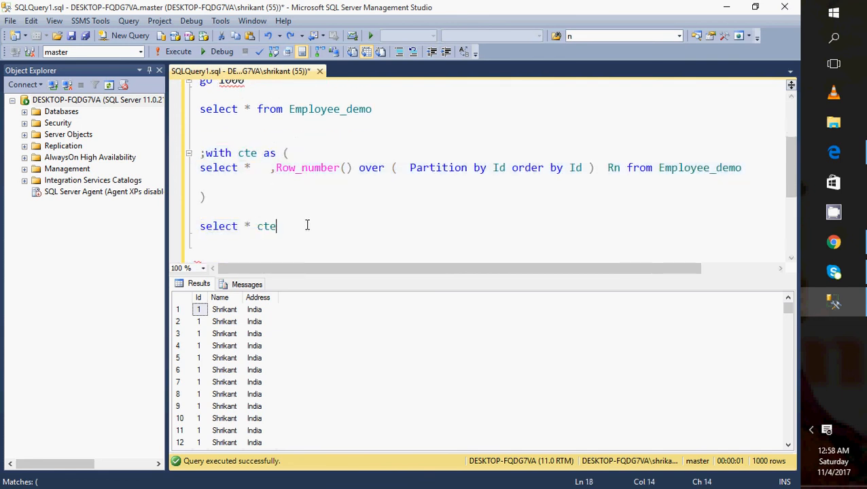
{"action": "type", "text": "from"}
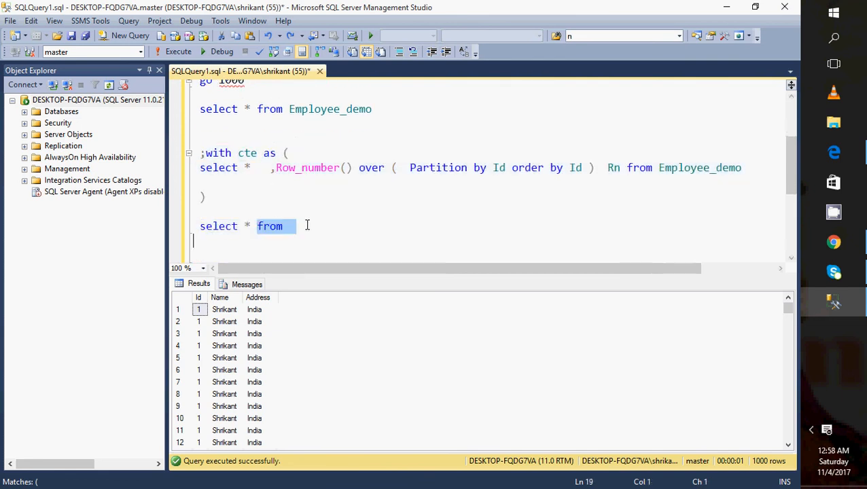
{"action": "type", "text": "cte"}
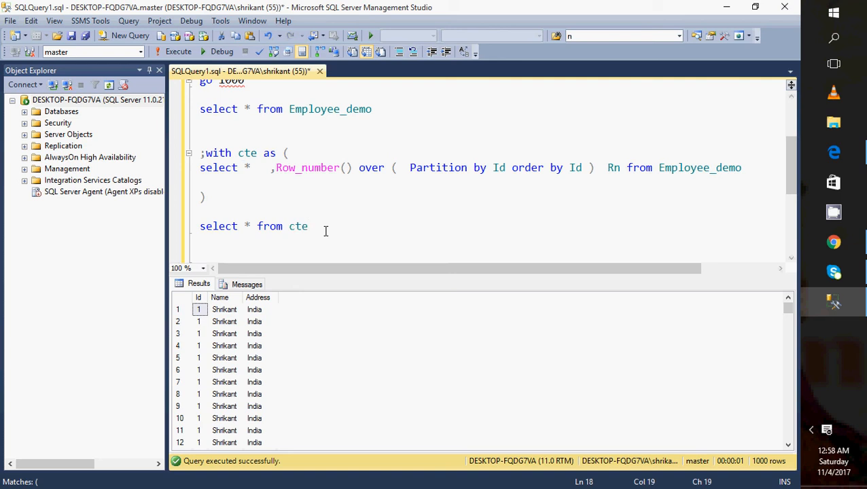
Execute the CTE query so each duplicate row shows its Rn numbered 1 upward.
{"action": "left_click_drag", "start_coordinate": [200, 131], "coordinate": [307, 226]}
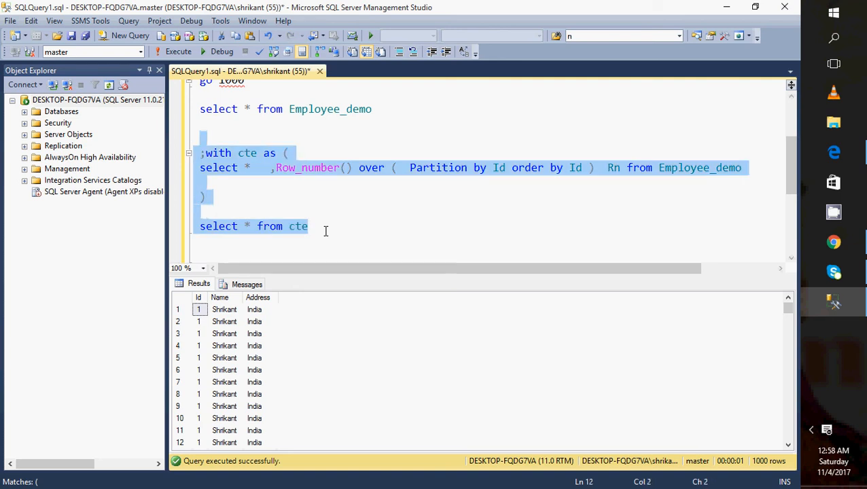
{"action": "left_click", "coordinate": [174, 52]}
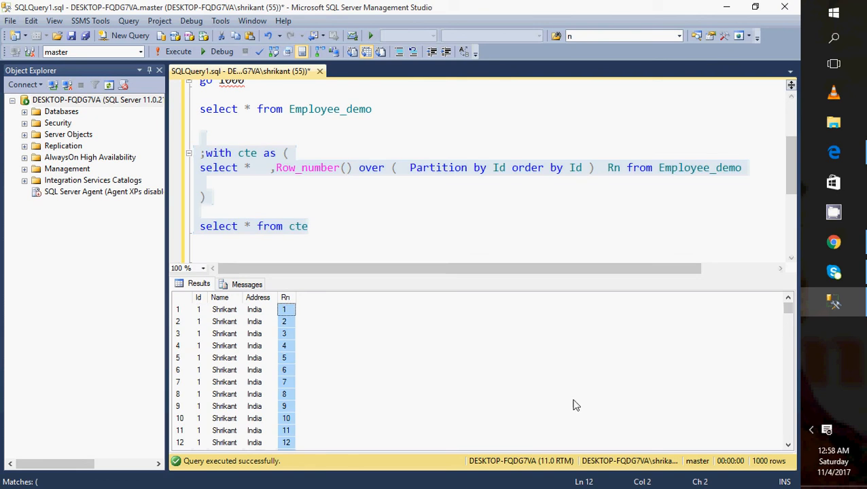
{"action": "scroll", "scroll_direction": "down", "scroll_amount": 3}
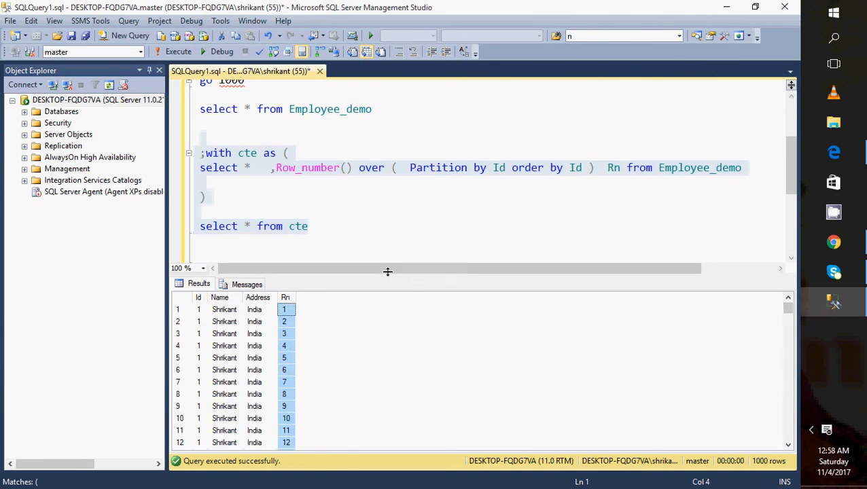
Add a where Rn condition to the CTE query and run it on its own.
{"action": "type", "text": "wher"}
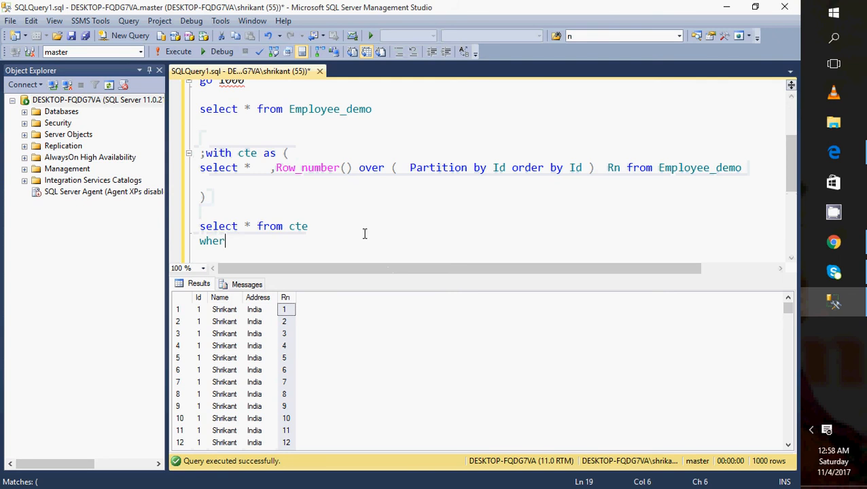
{"action": "type", "text": "e"}
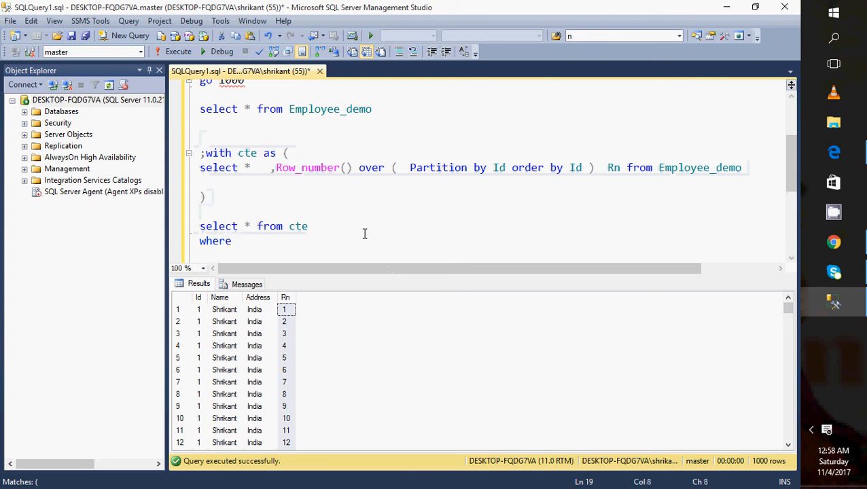
{"action": "type", "text": "Rn=1"}
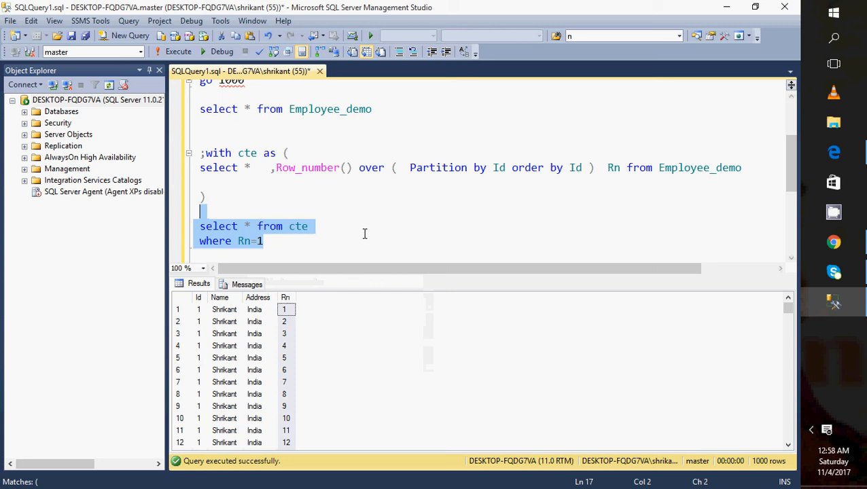
{"action": "left_click", "coordinate": [178, 52]}
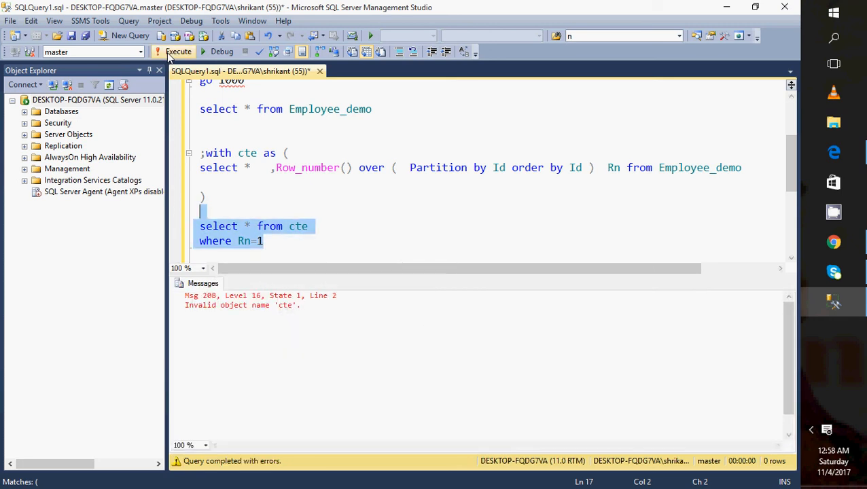
{"action": "left_click", "coordinate": [286, 240]}
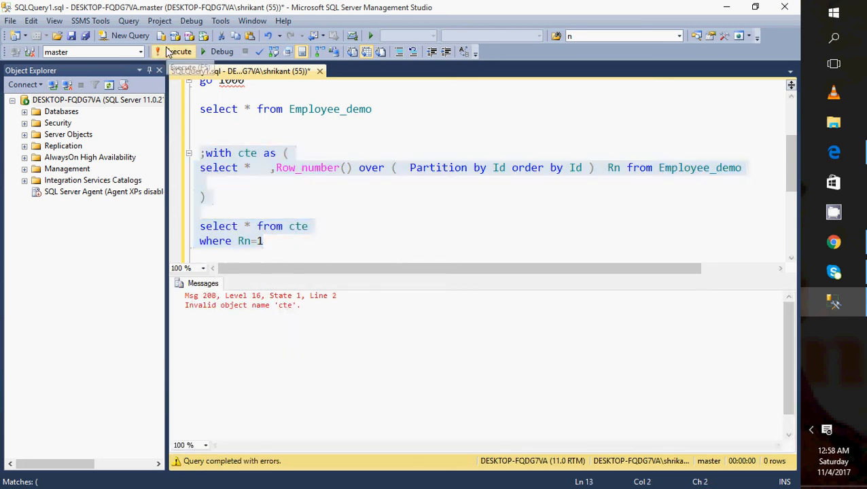
Change the filter to Rn>1 and run the whole CTE, returning 999 rows.
{"action": "left_click", "coordinate": [169, 51]}
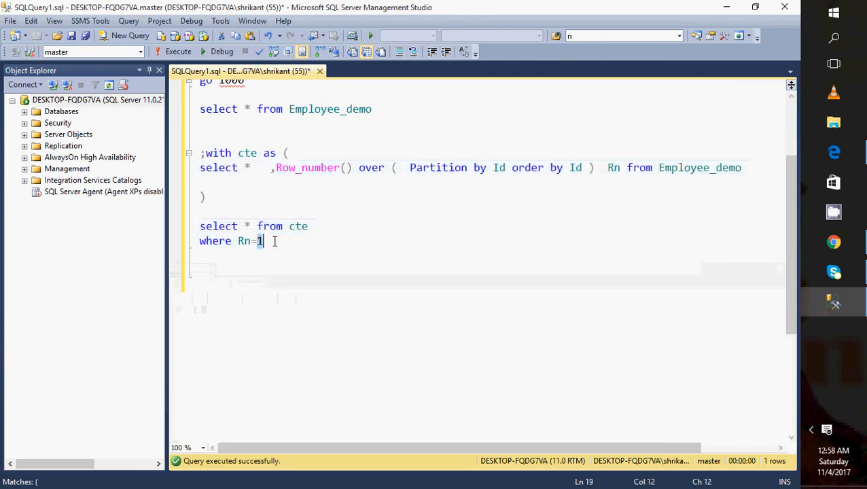
{"action": "type", "text": ">"}
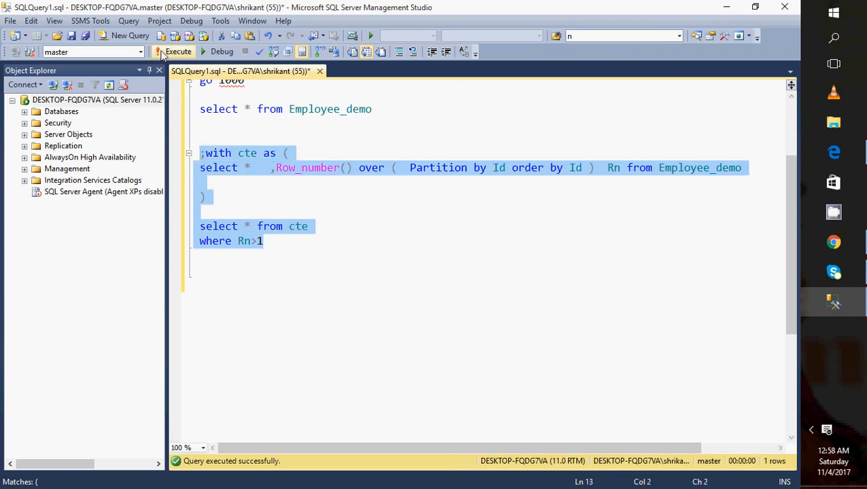
{"action": "left_click", "coordinate": [179, 52]}
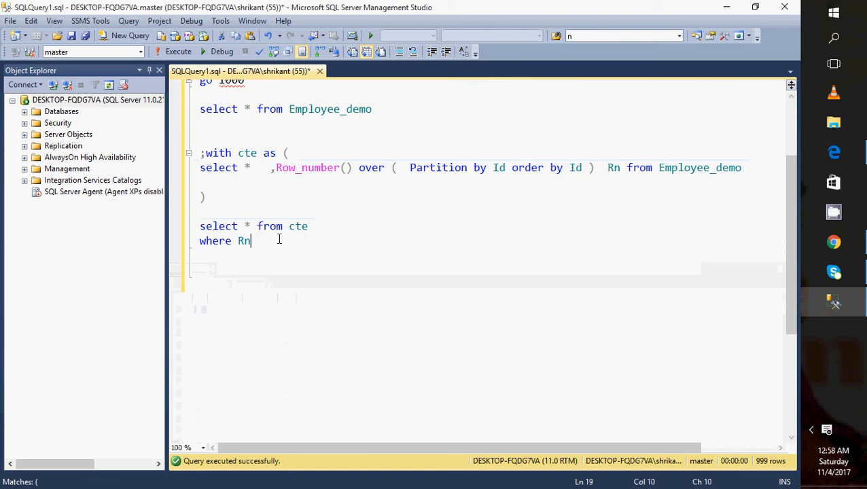
{"action": "type", "text": "=1"}
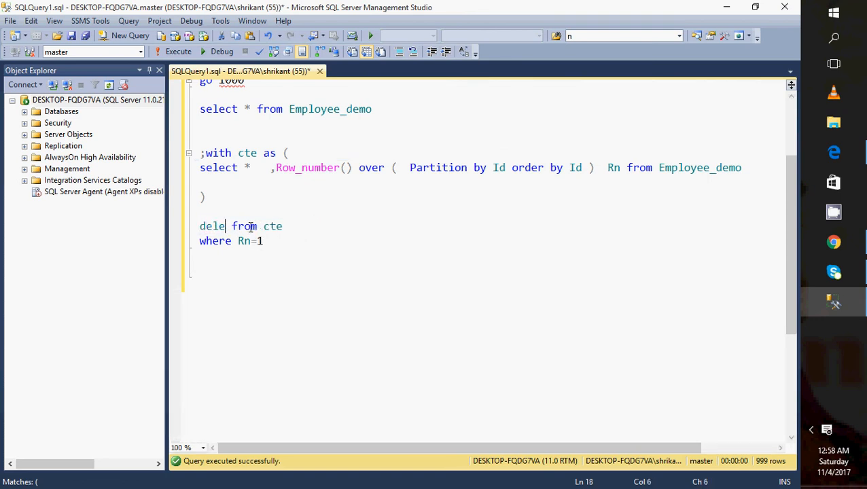
Change the final query to delete from cte where Rn>1 and execute it, removing 999 rows.
{"action": "type", "text": "te"}
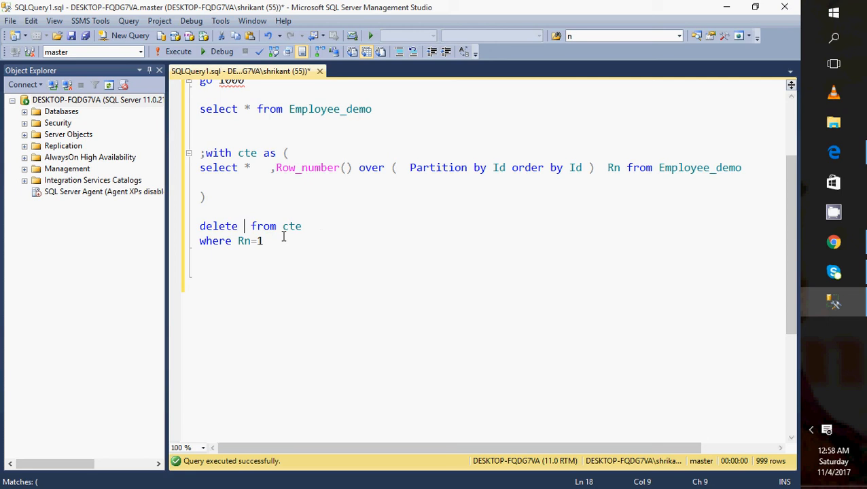
{"action": "left_click_drag", "start_coordinate": [200, 152], "coordinate": [264, 241]}
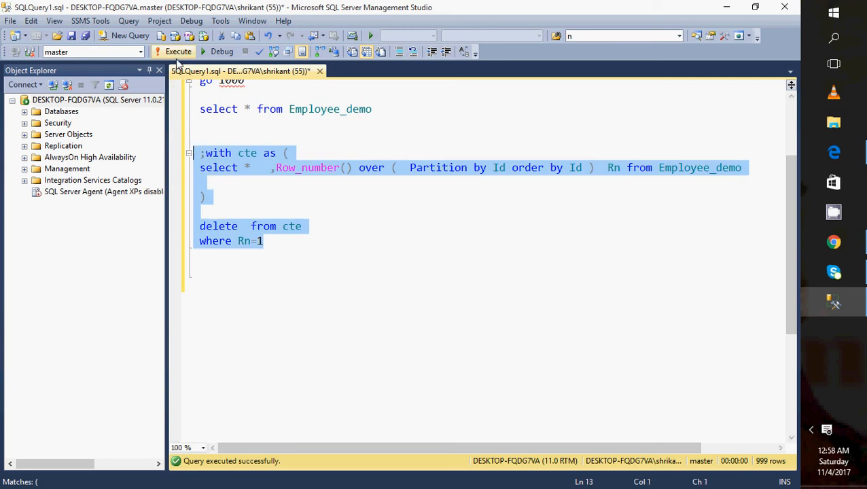
{"action": "mouse_move", "coordinate": [178, 52]}
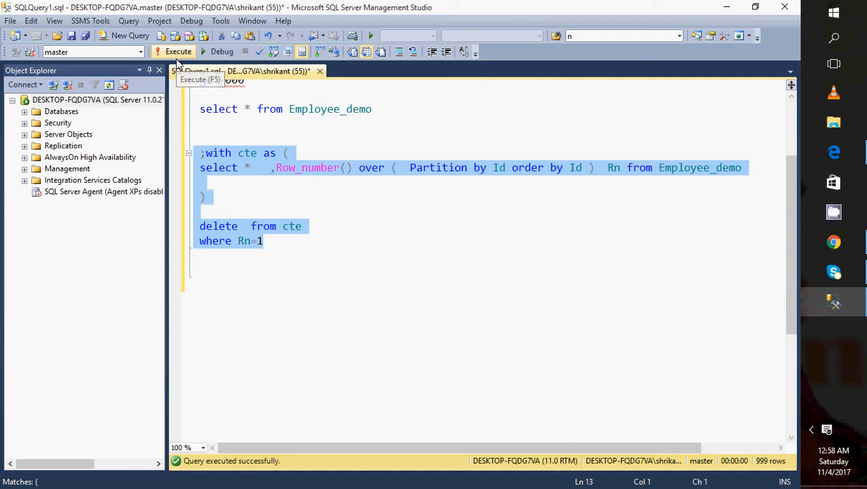
{"action": "left_click", "coordinate": [263, 240]}
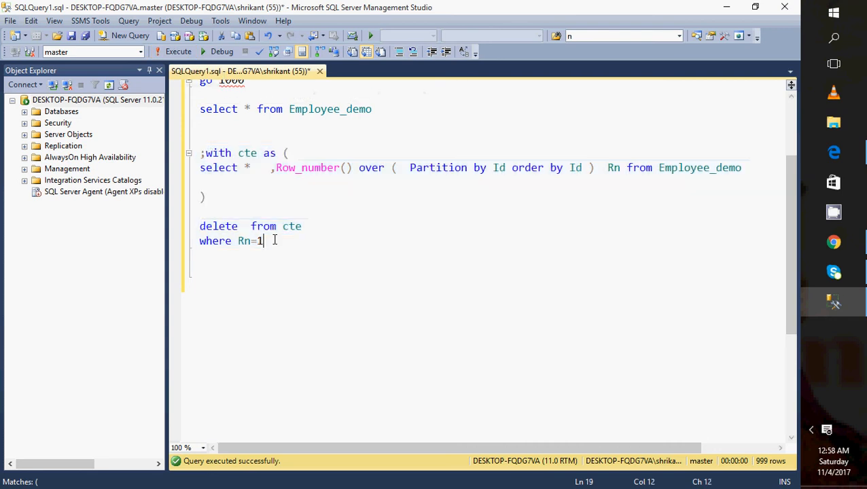
{"action": "type", "text": ">"}
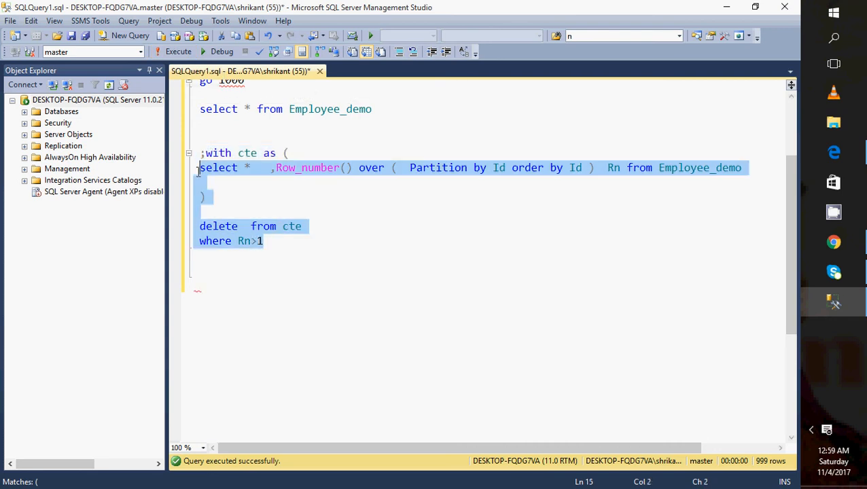
{"action": "left_click", "coordinate": [159, 52]}
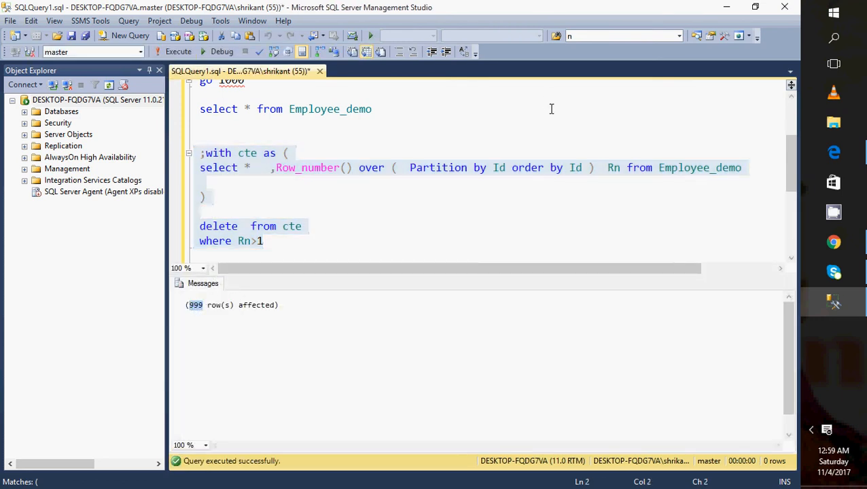
{"action": "double_click", "coordinate": [700, 169]}
{"action": "type", "text": "select *"}
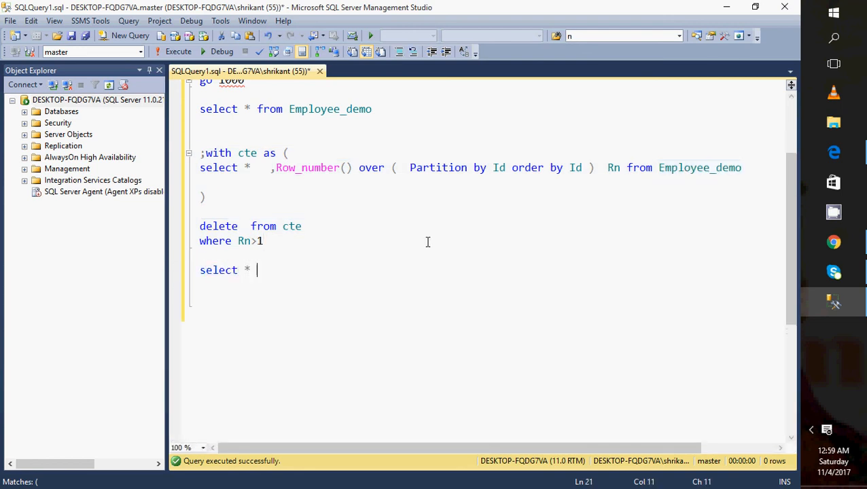
Run select * from Employee_demo, confirming one row 1, Shrikant, India remains.
{"action": "type", "text": "from Employee_demo"}
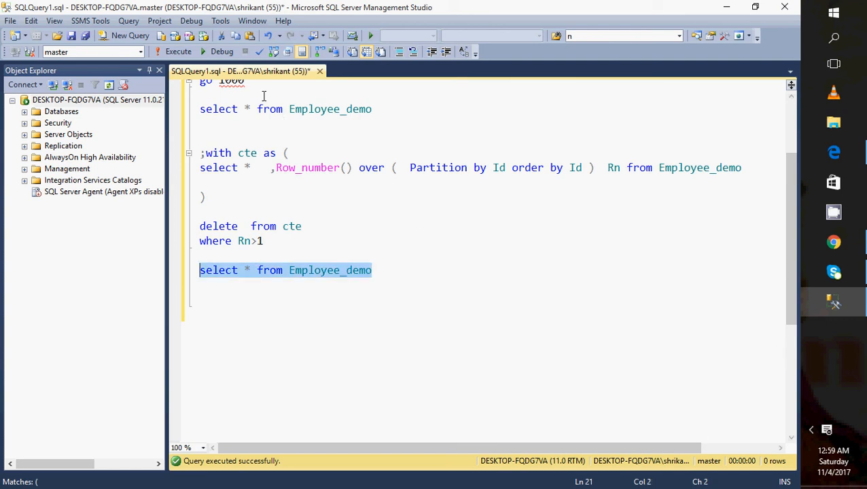
{"action": "left_click", "coordinate": [177, 51]}
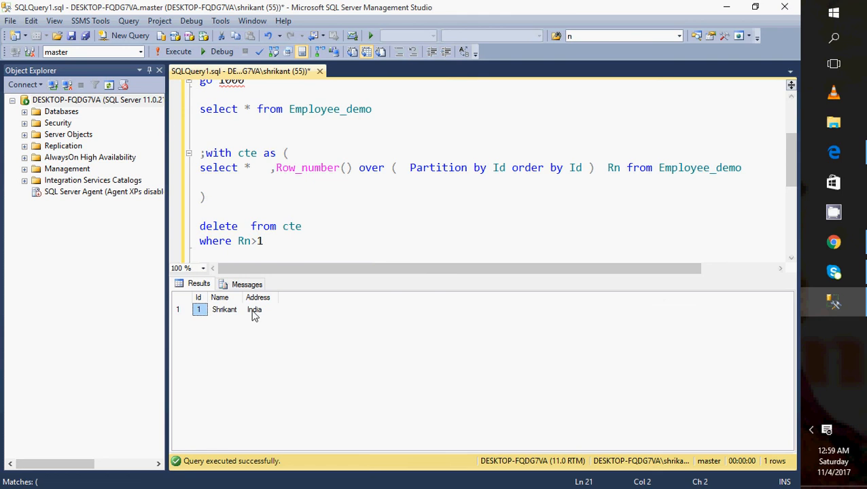
{"action": "left_click", "coordinate": [254, 310]}
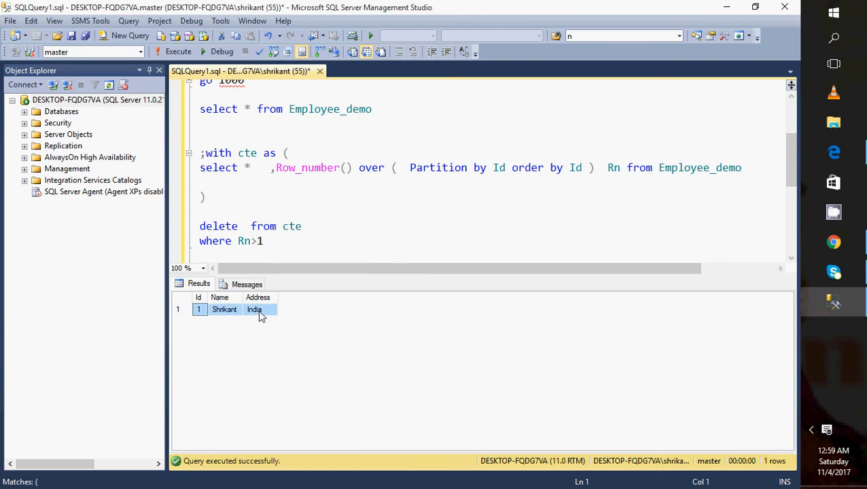